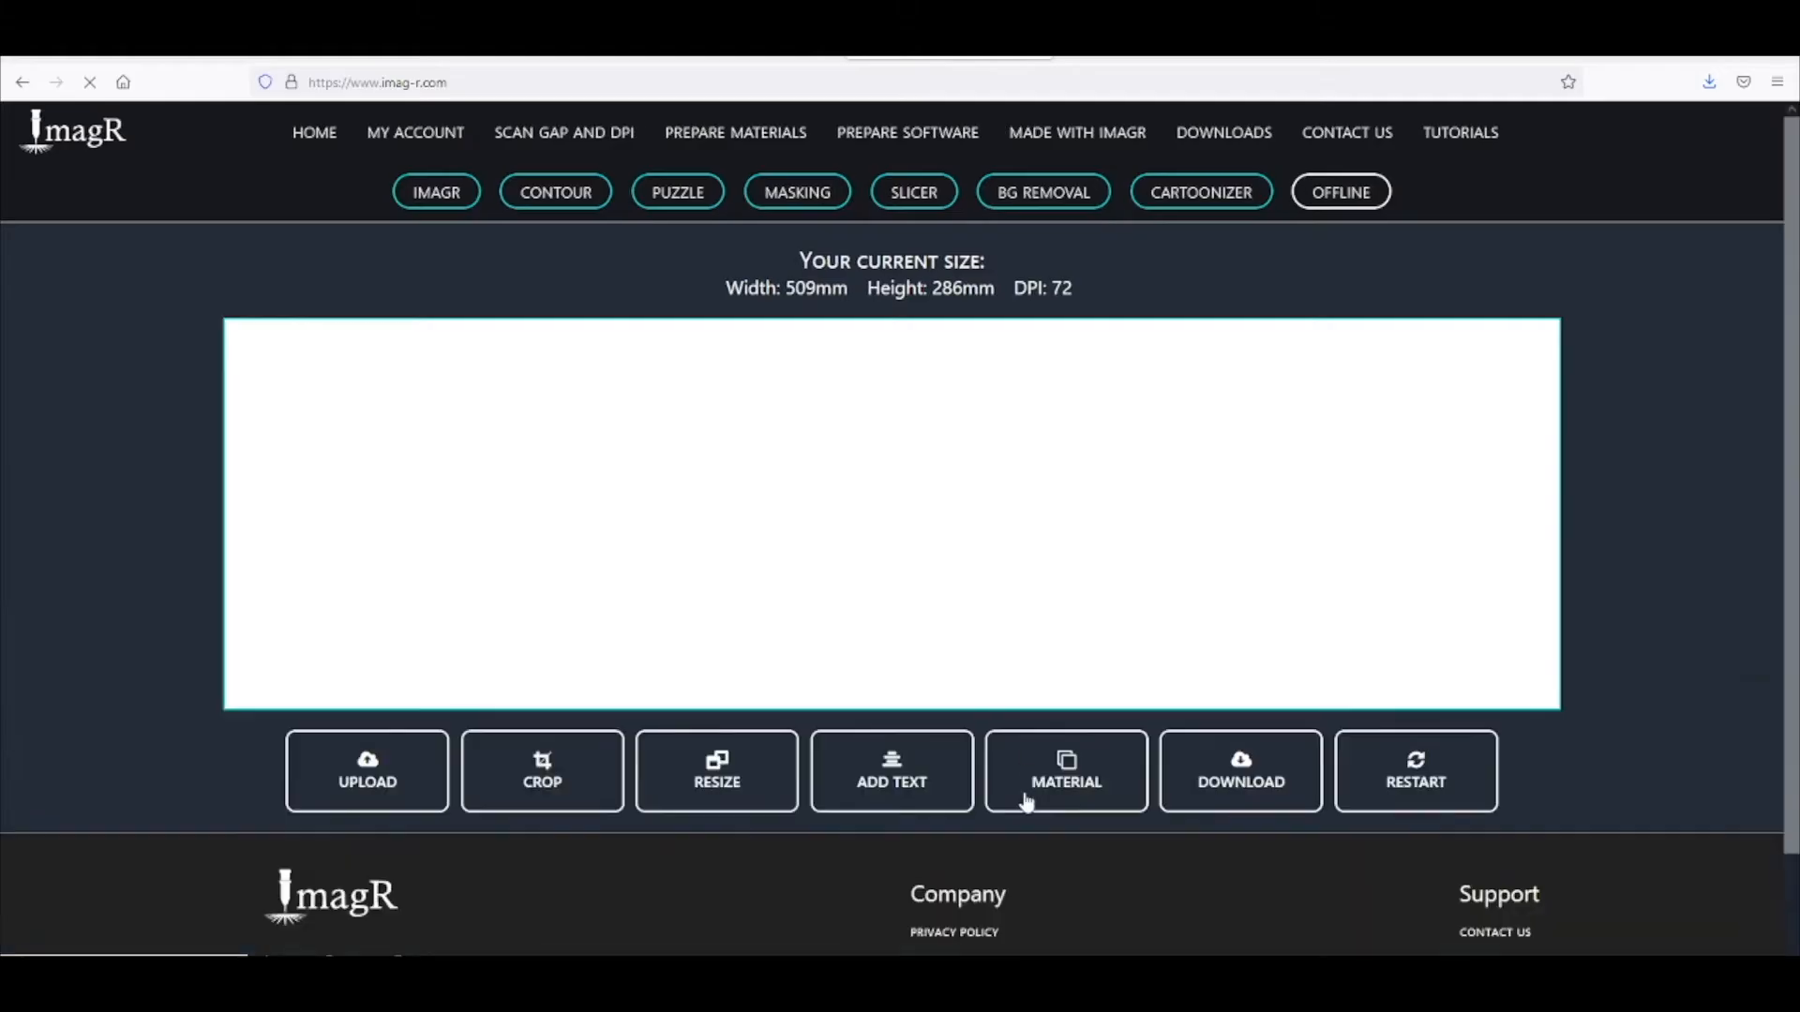
Choose CO2 Wood from the CO2 material list so the engraved version appears beside the original
click(1065, 771)
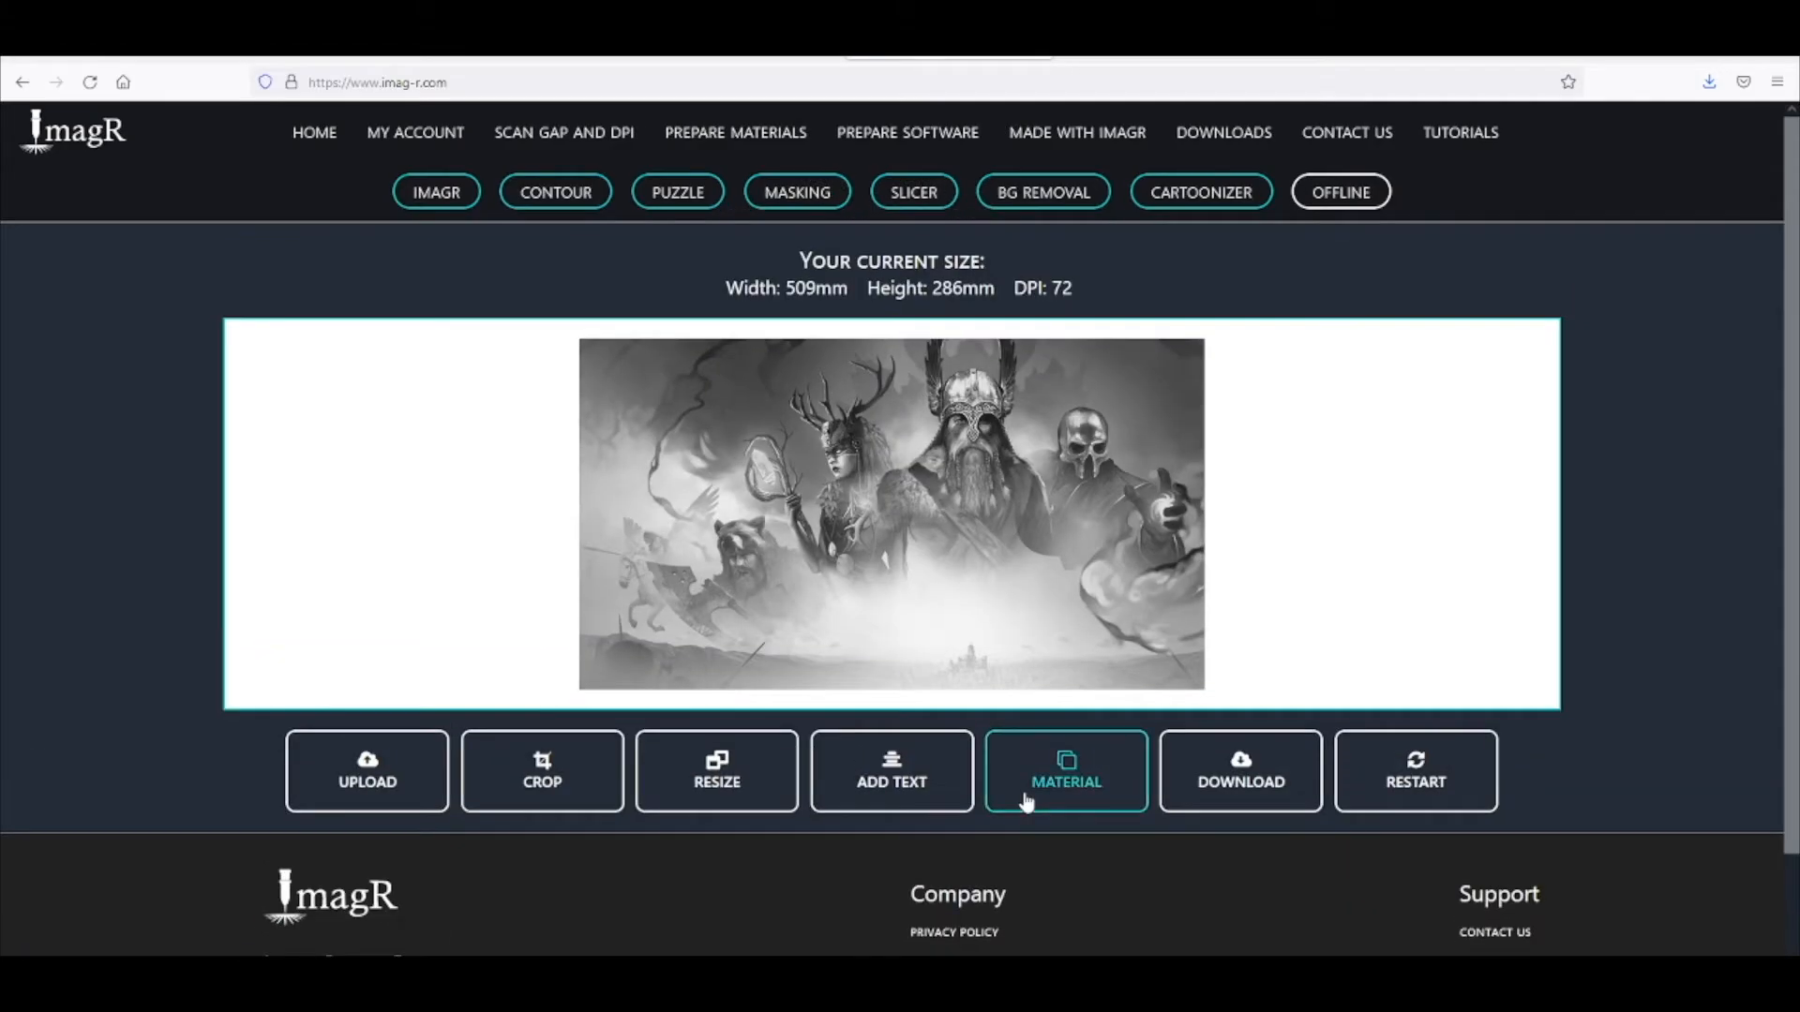
click(1065, 771)
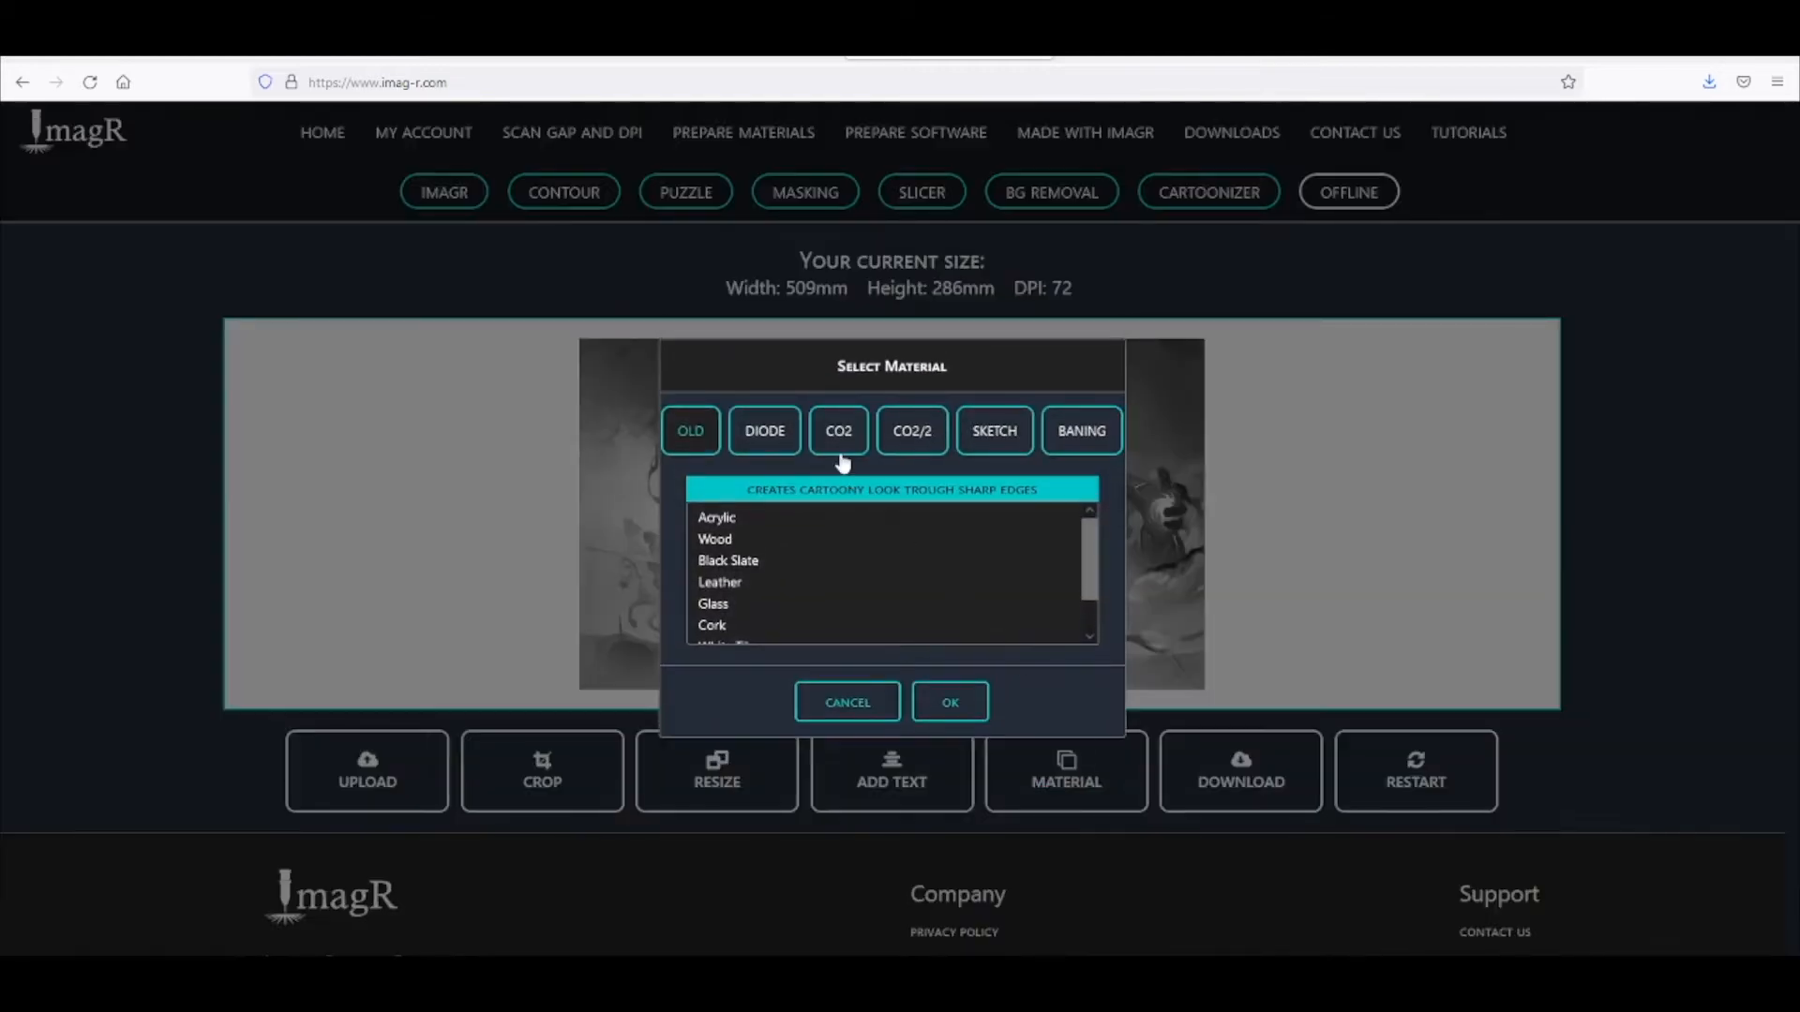
click(838, 432)
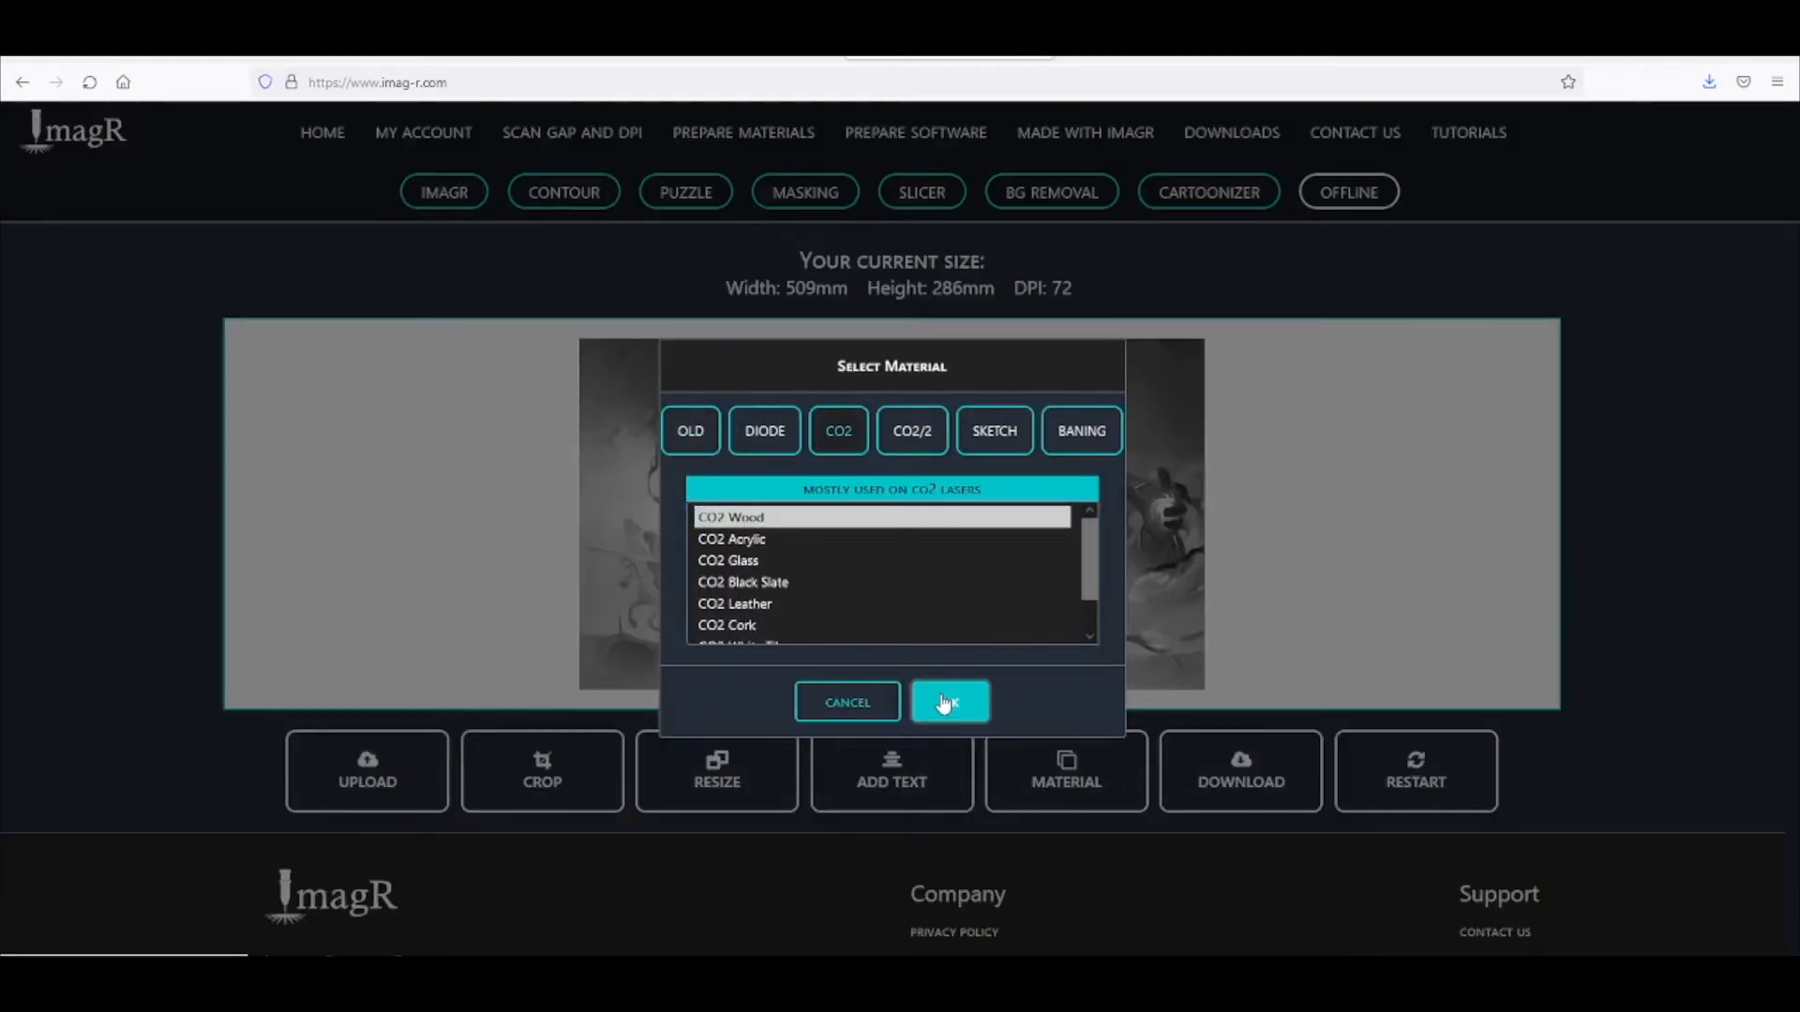
click(949, 702)
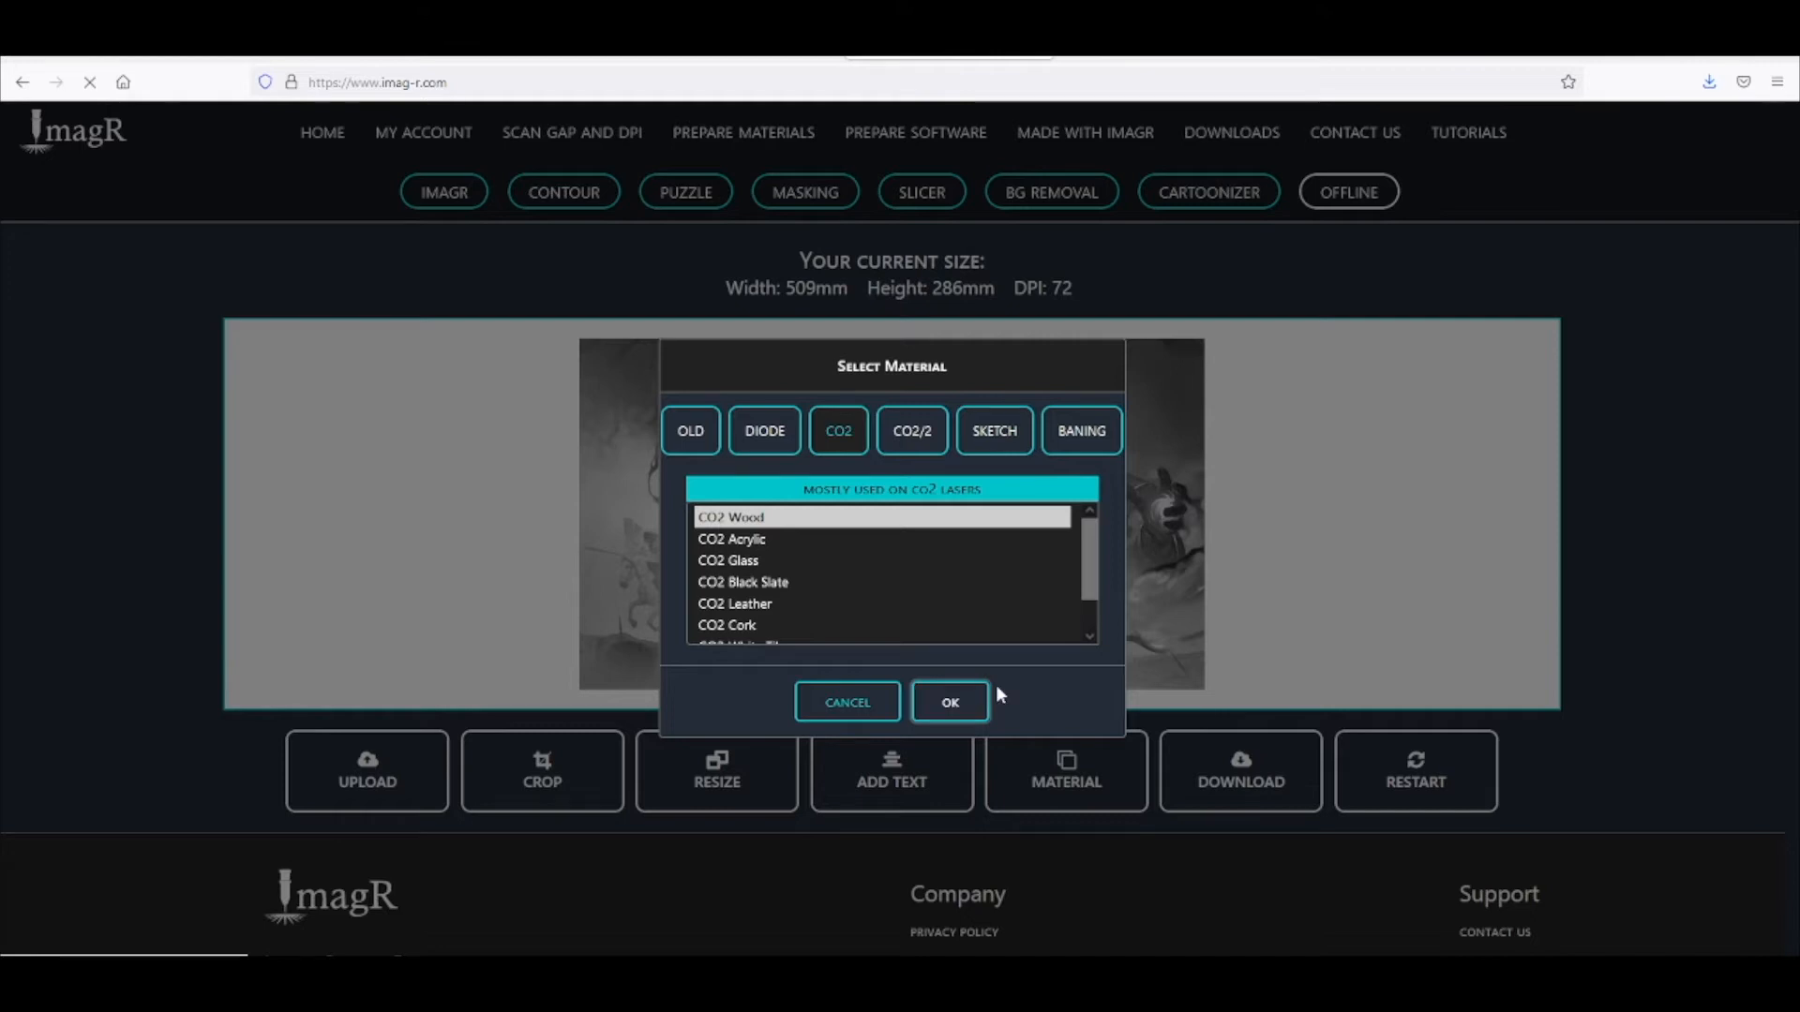
click(949, 702)
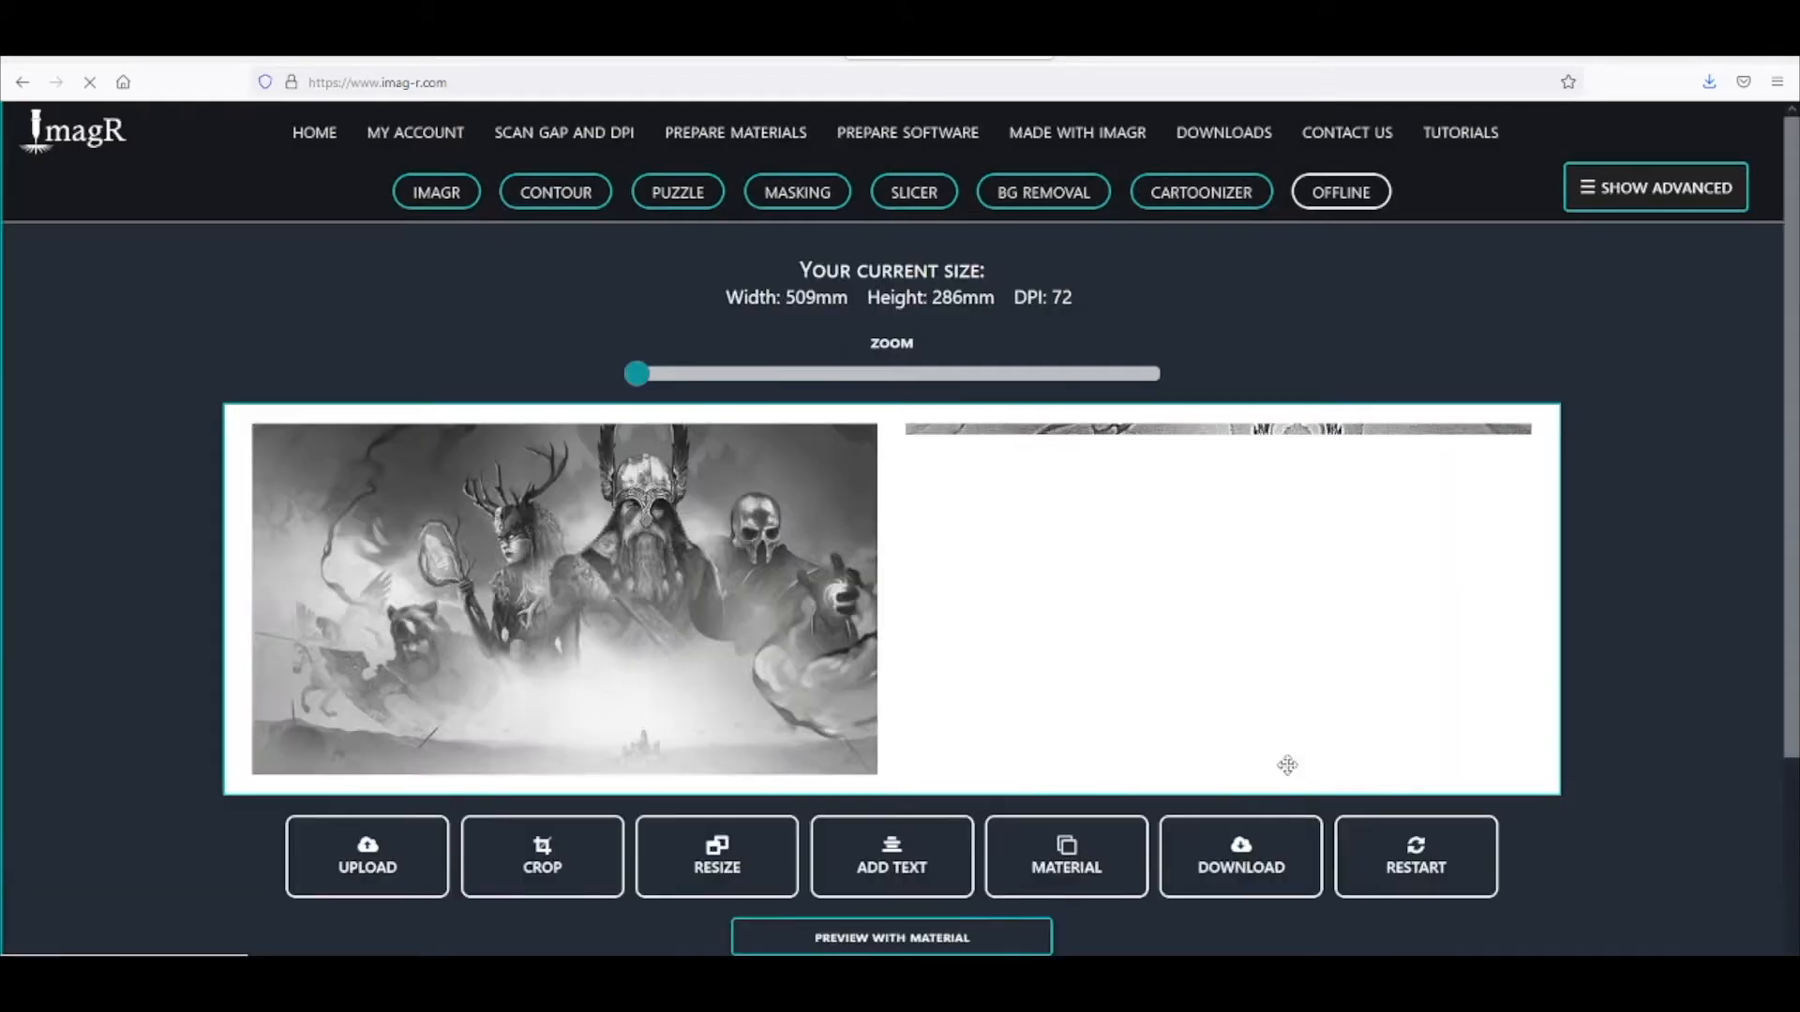
click(891, 938)
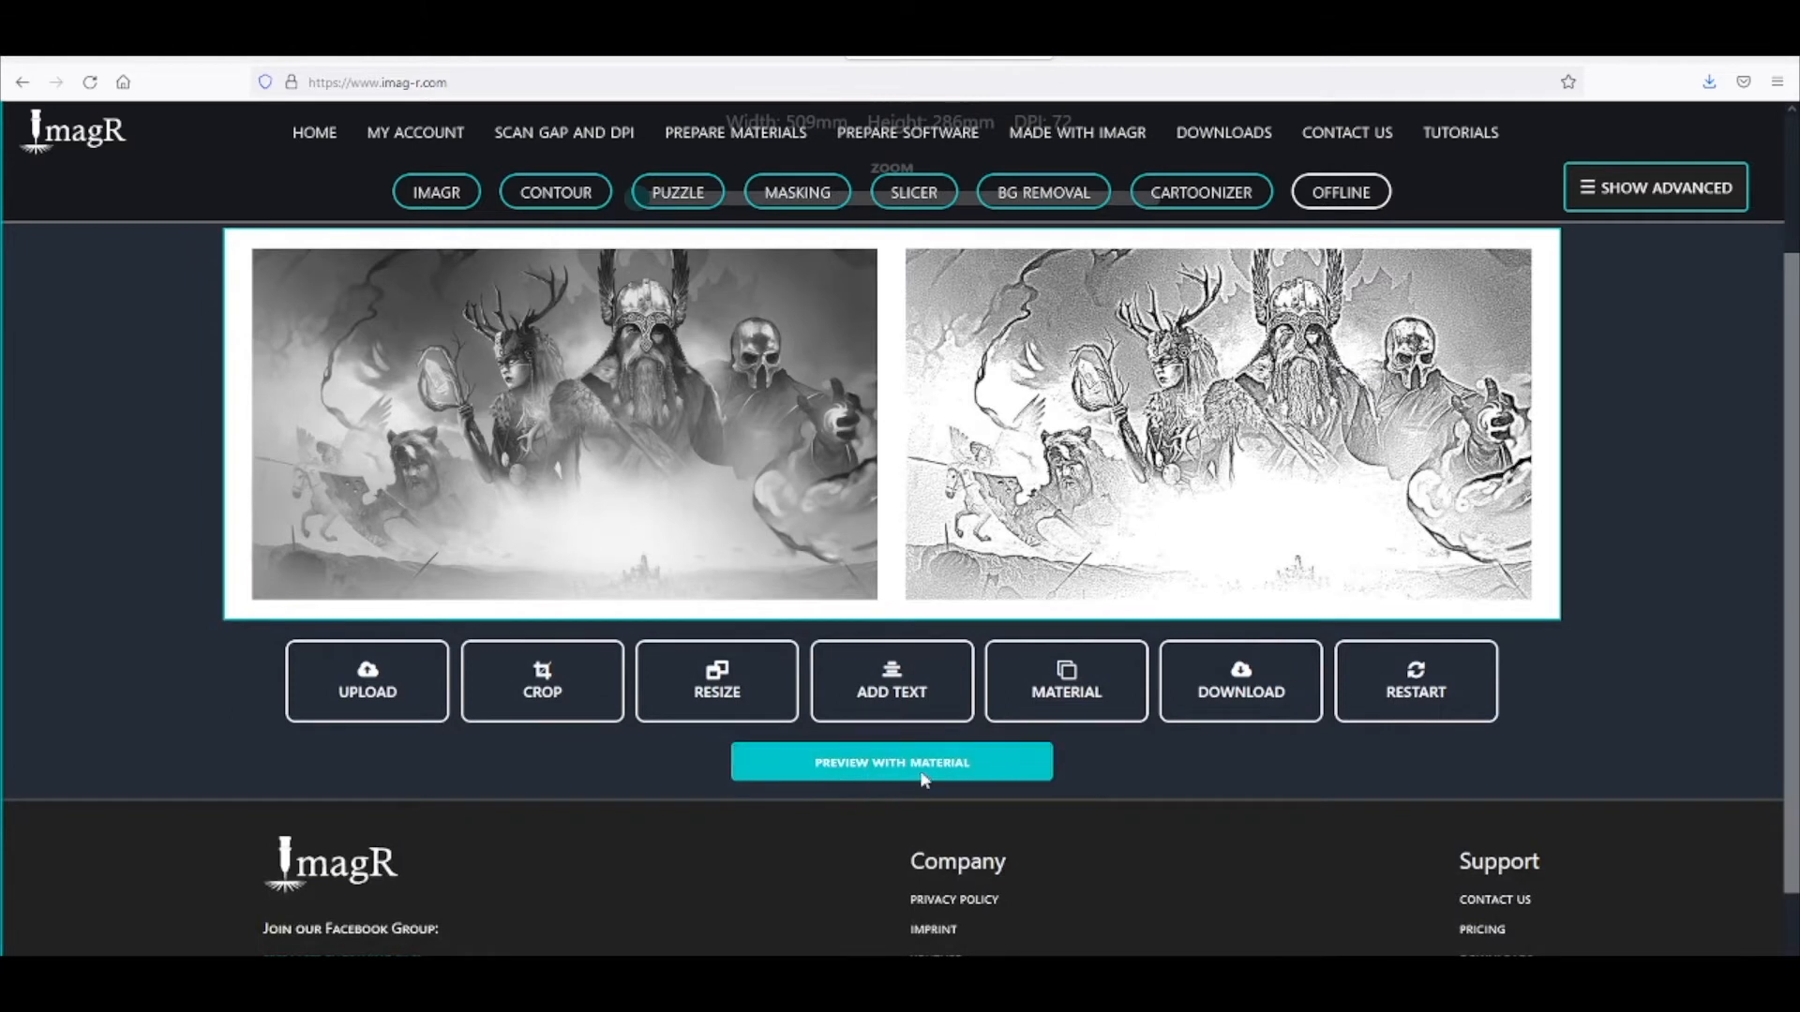
click(890, 764)
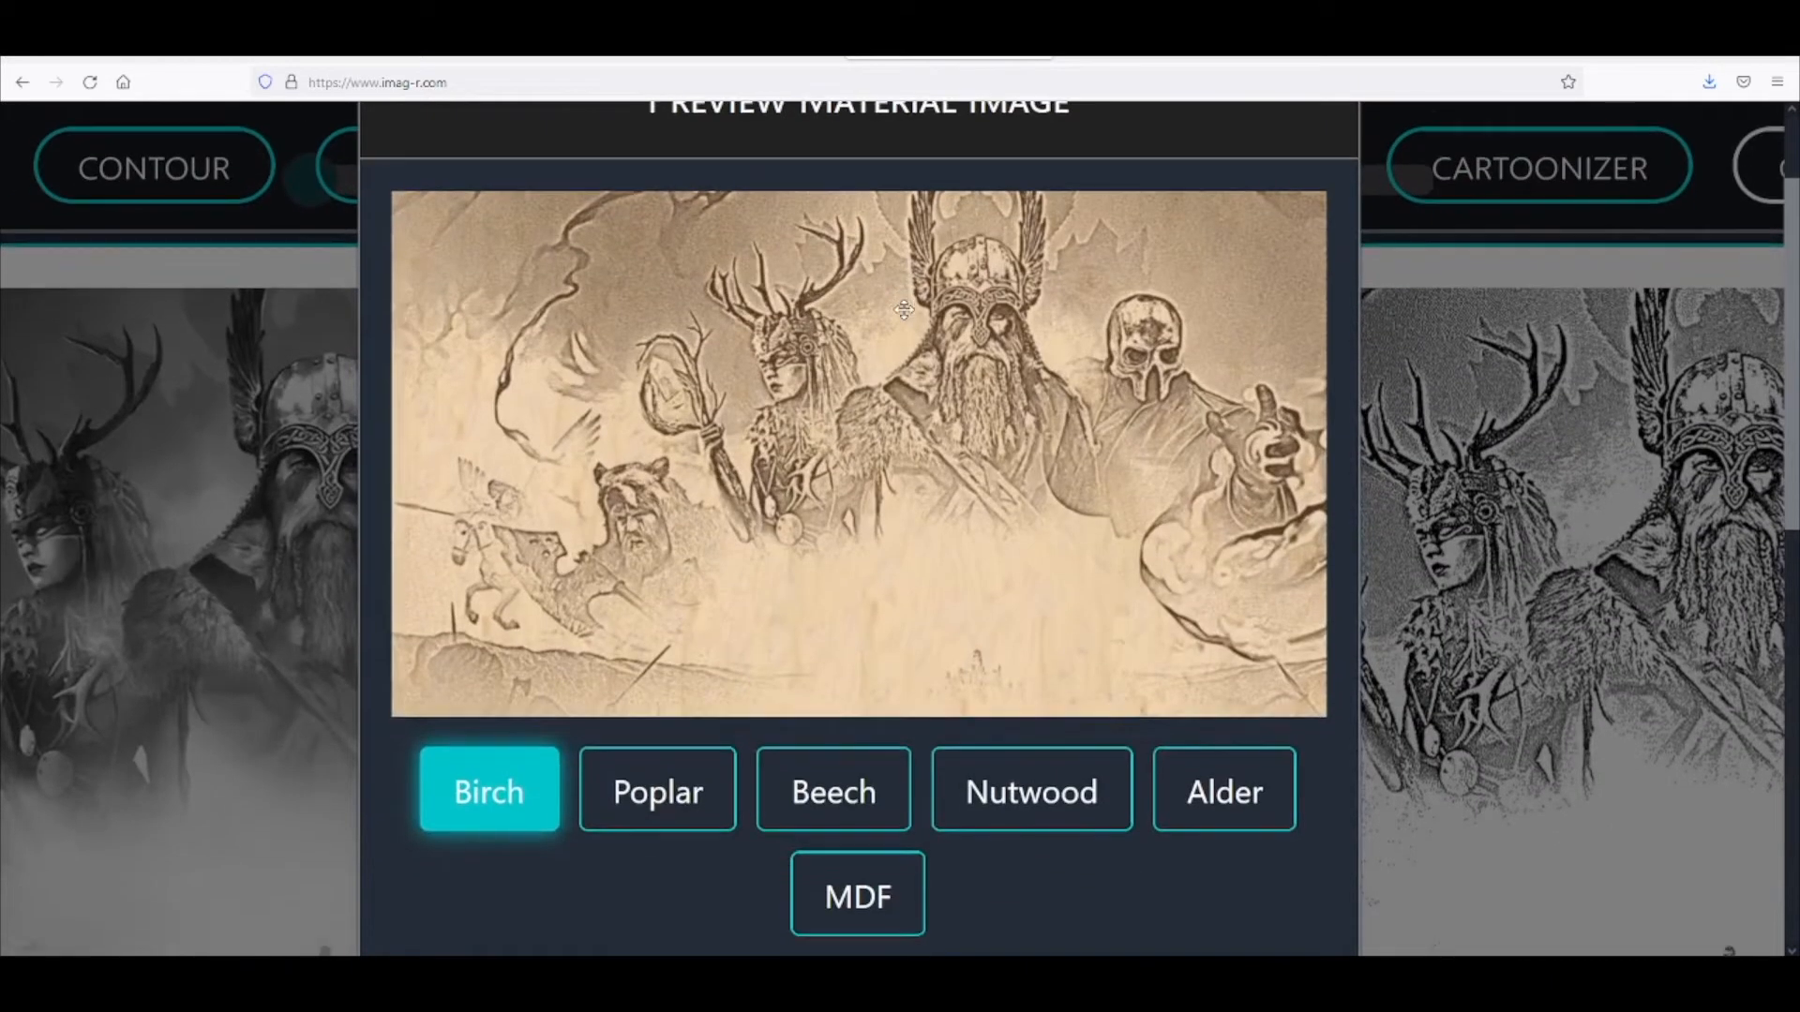
click(833, 789)
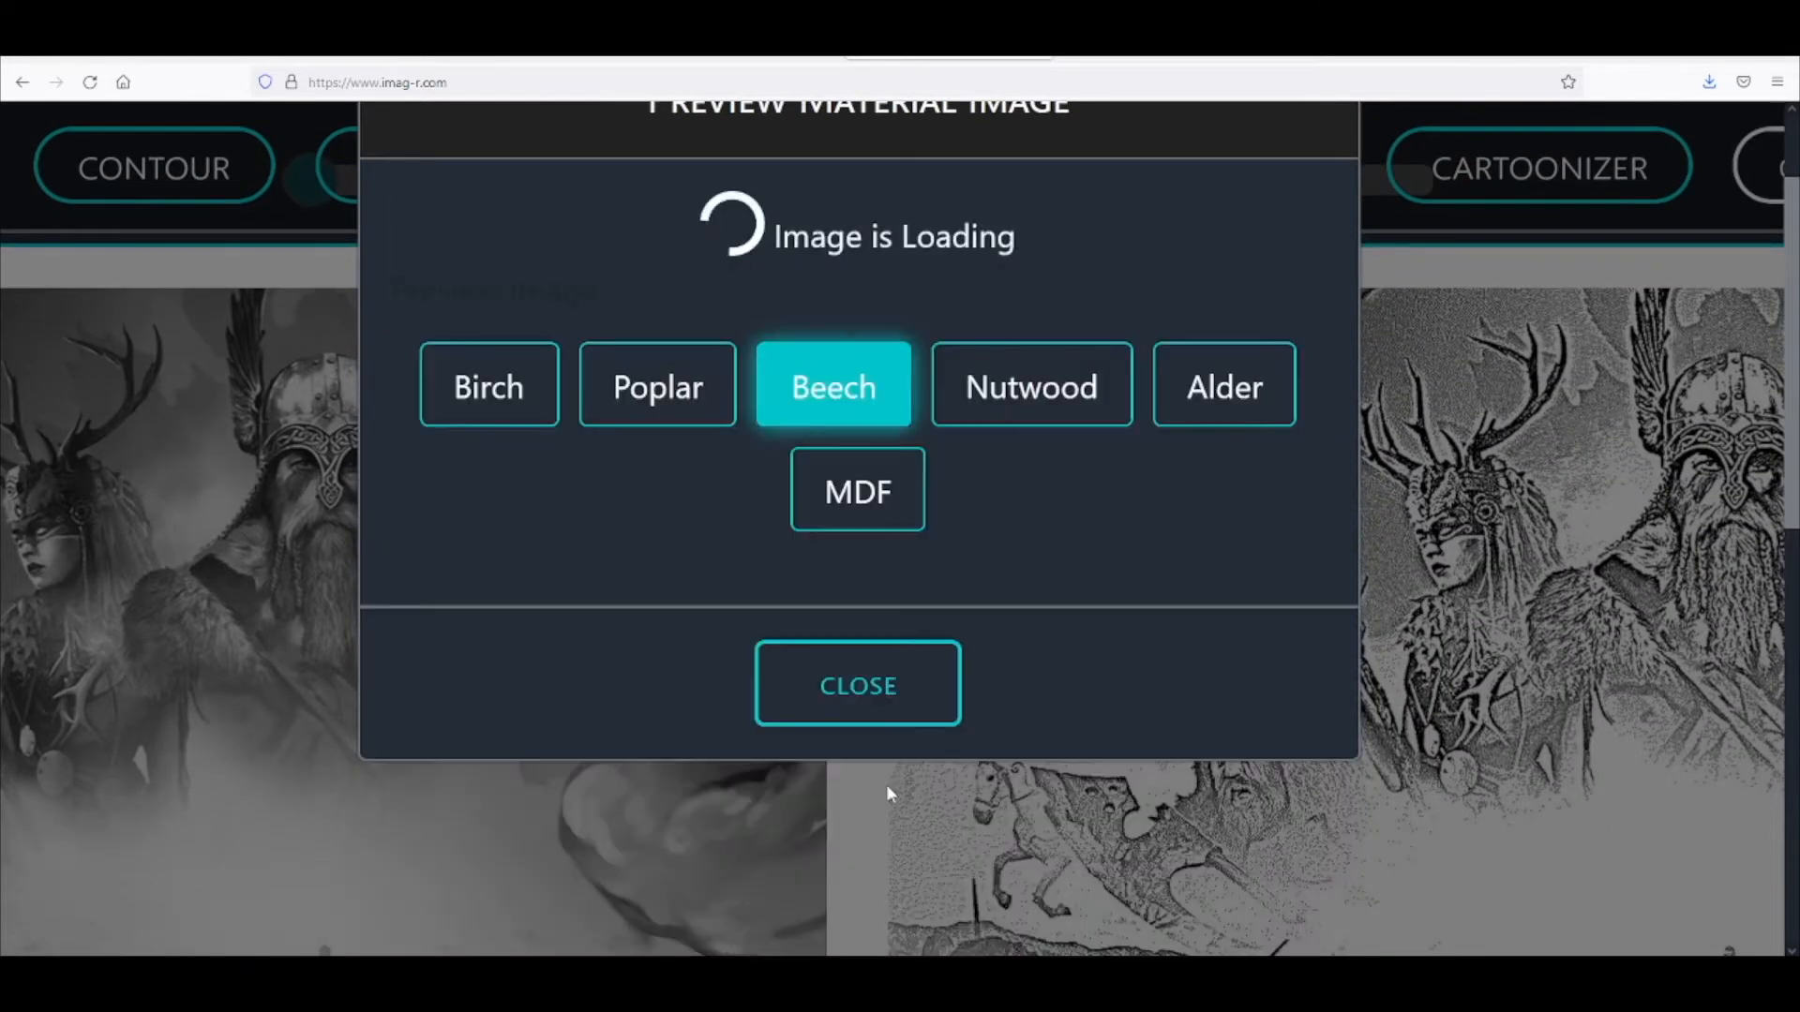
mouse_move(1397, 651)
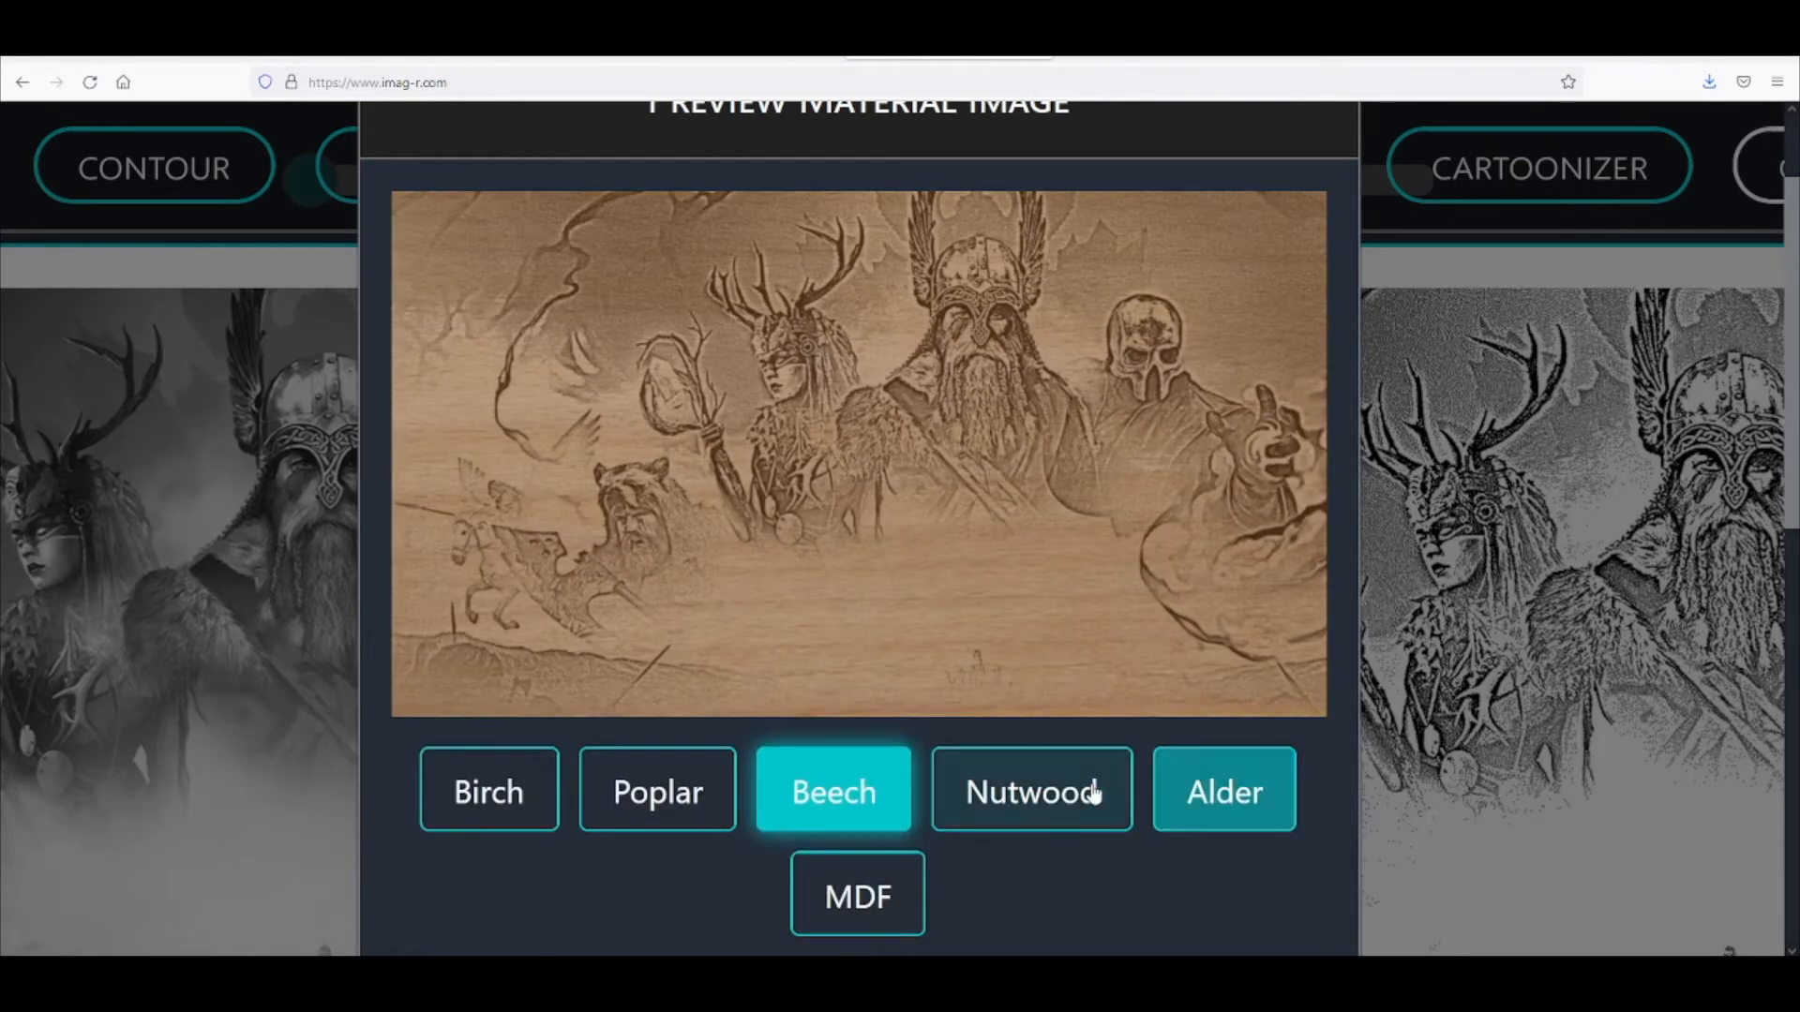
click(1030, 790)
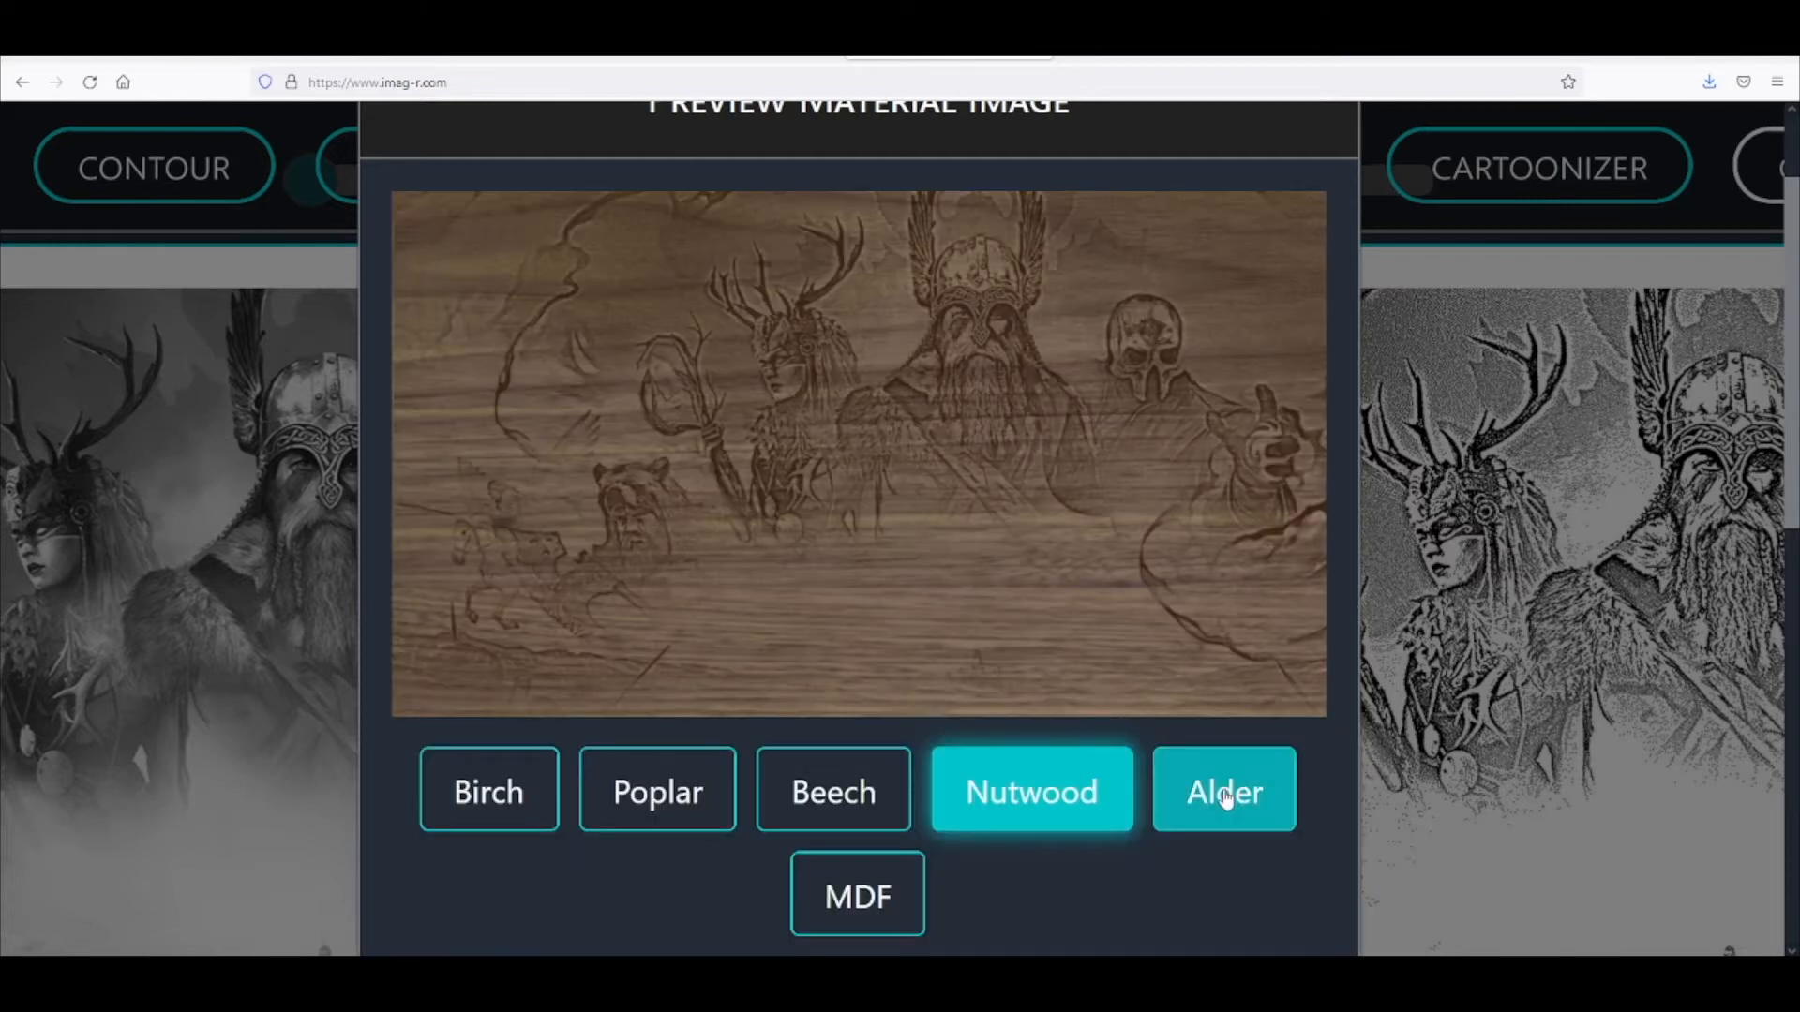
click(1222, 790)
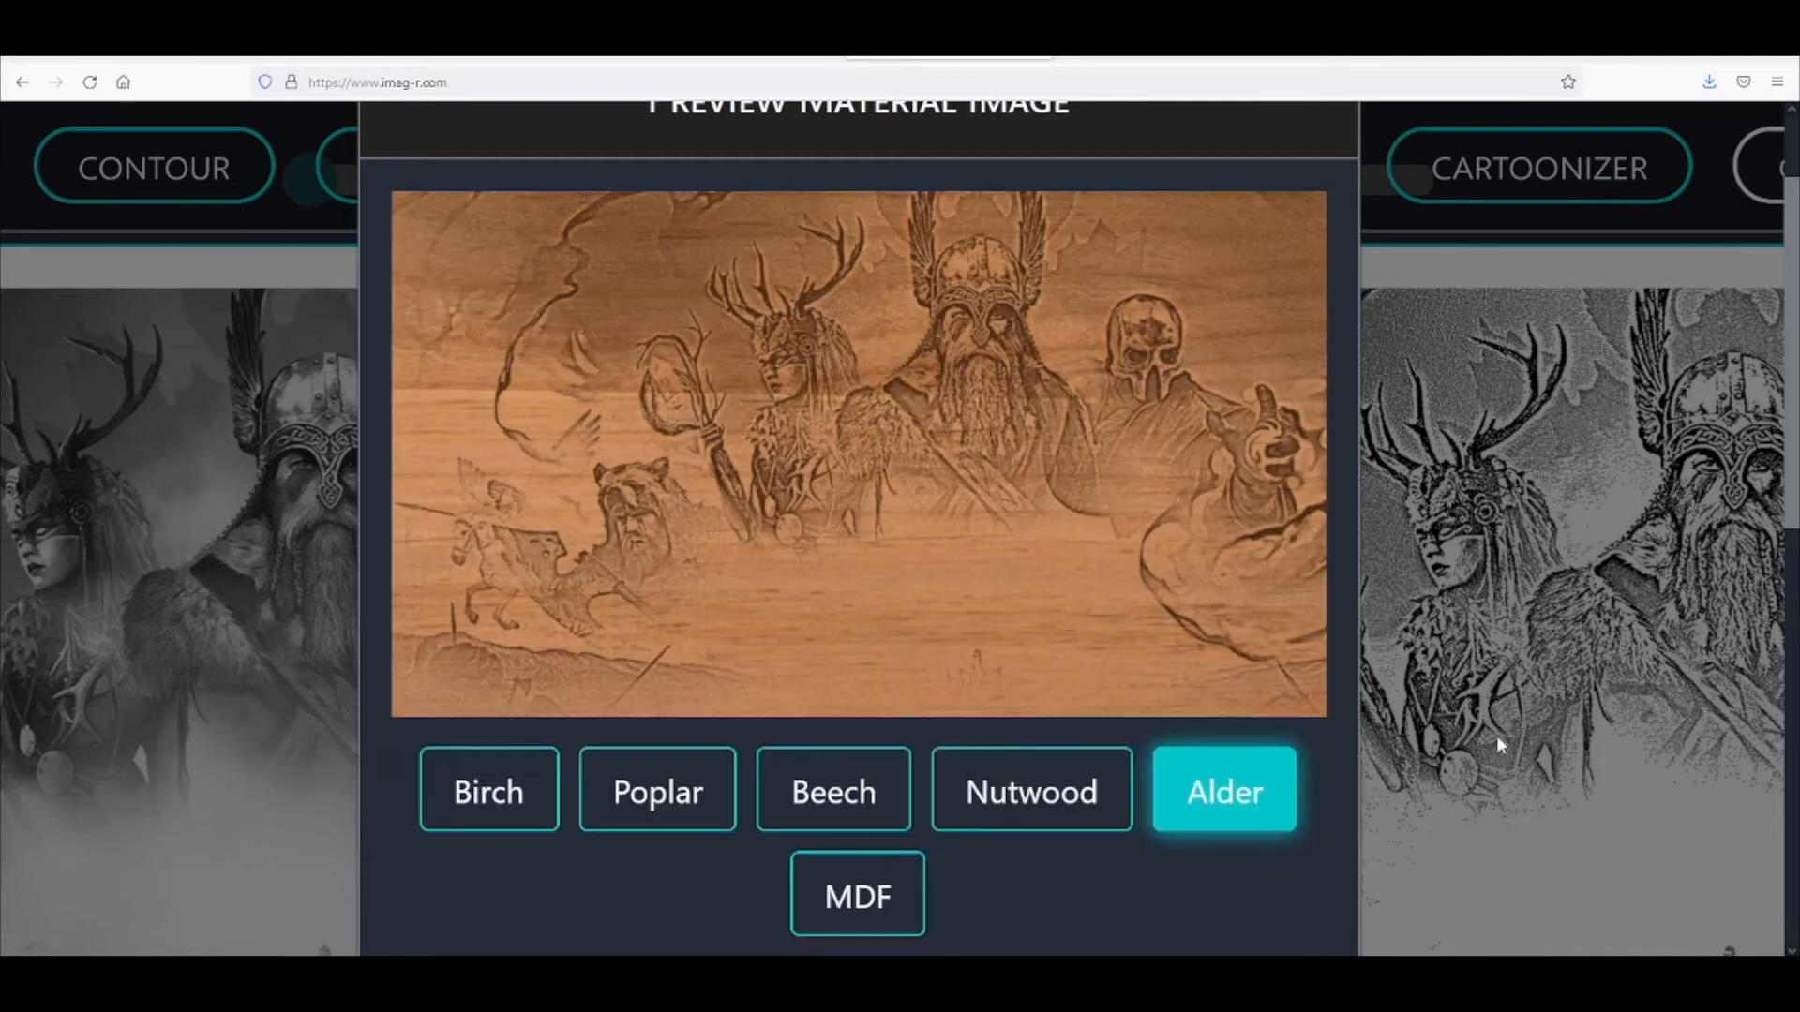
mouse_move(1024, 908)
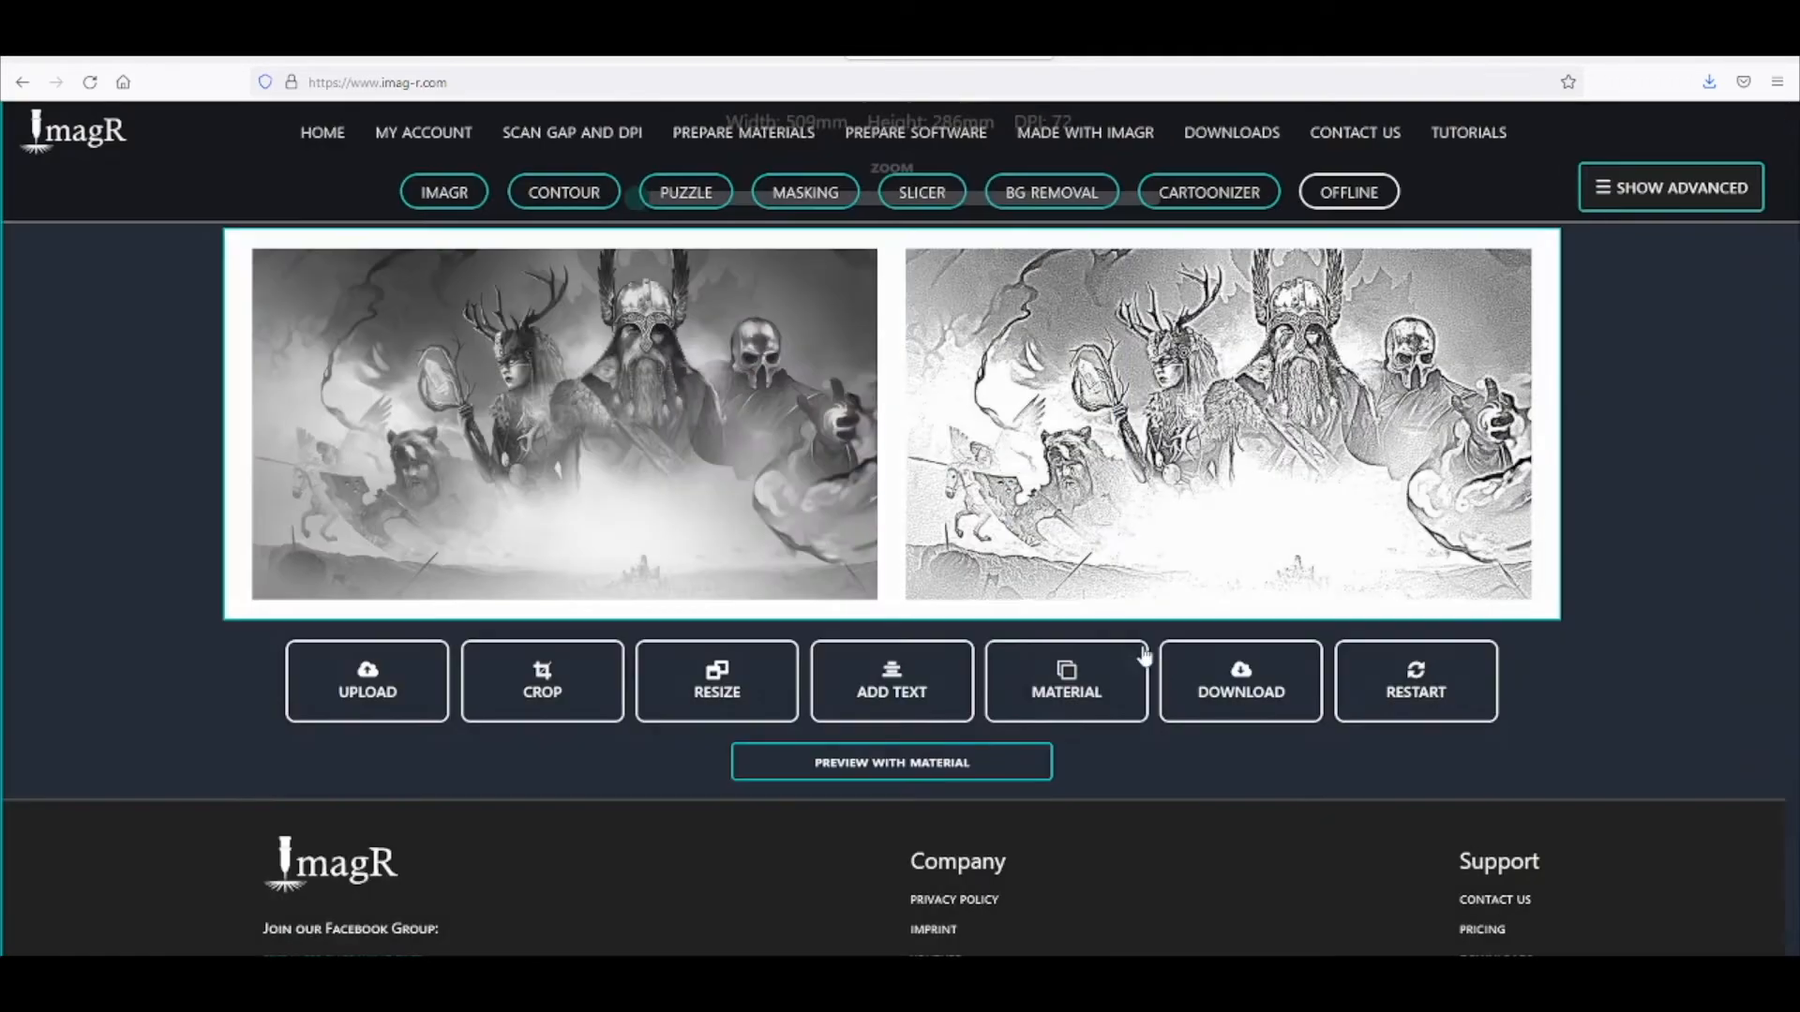
Switch the material to CO2 Black Slate and bring up its material preview
click(1065, 681)
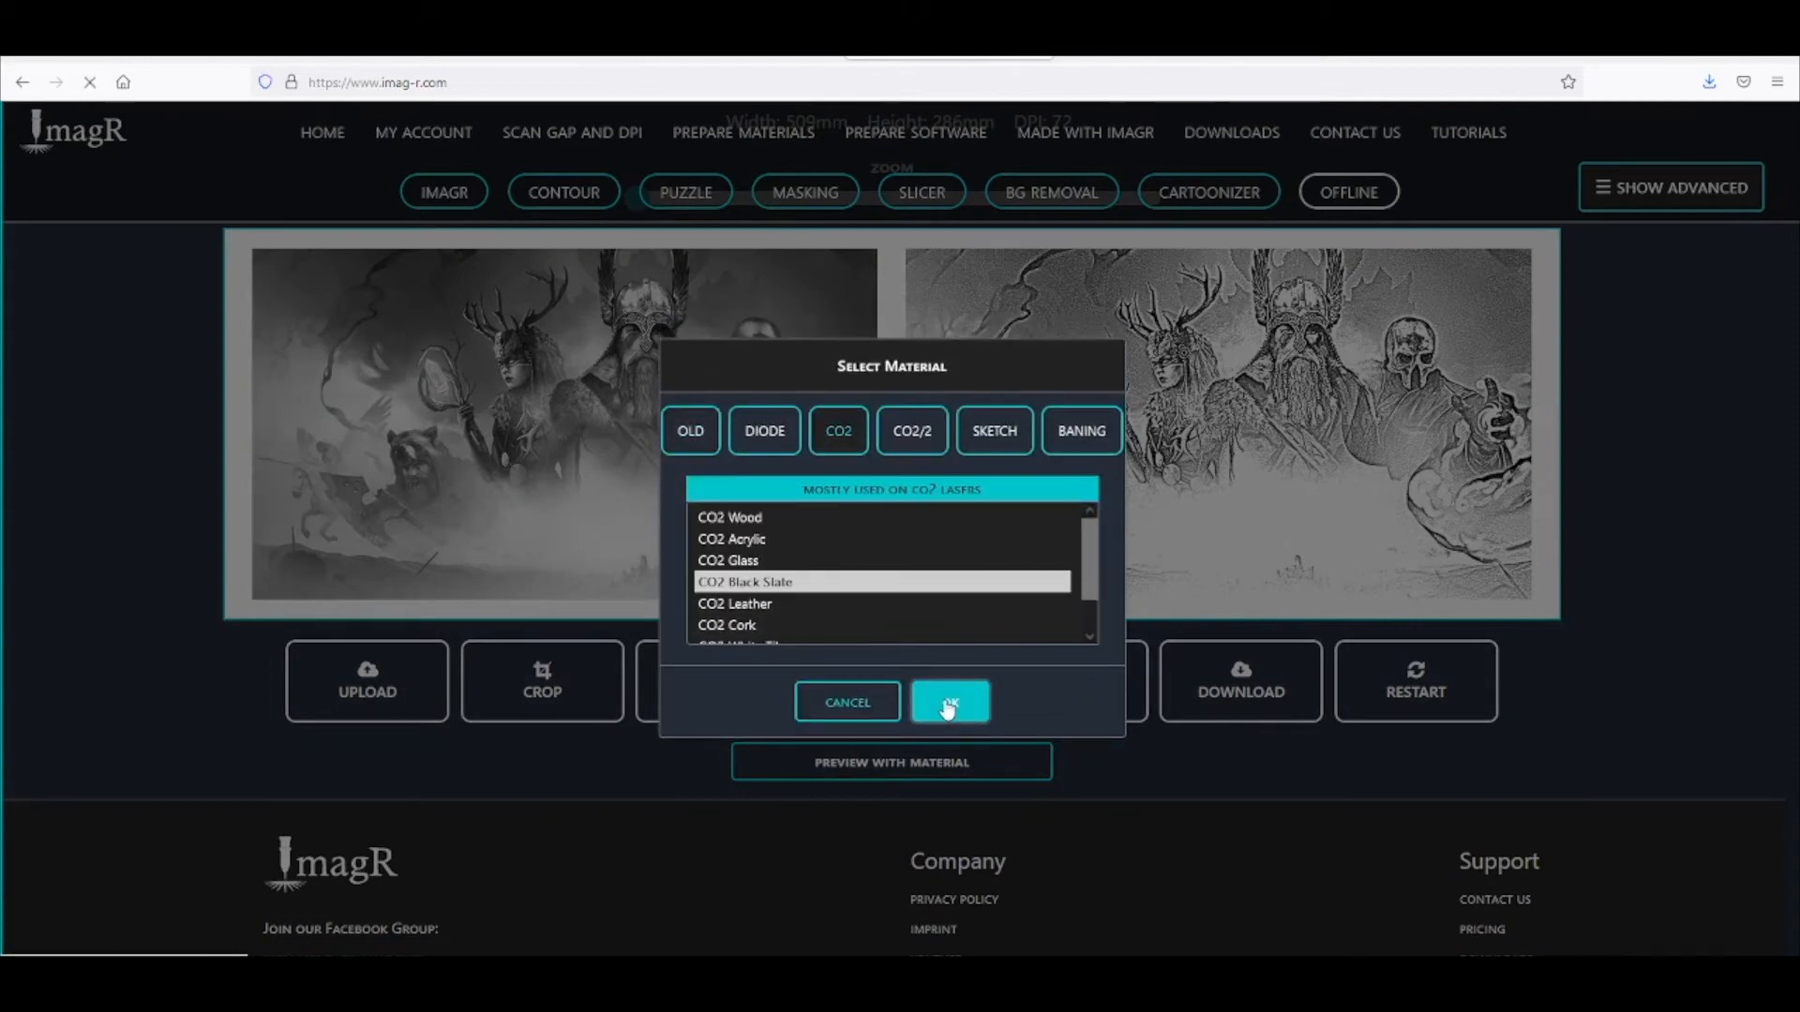
click(948, 701)
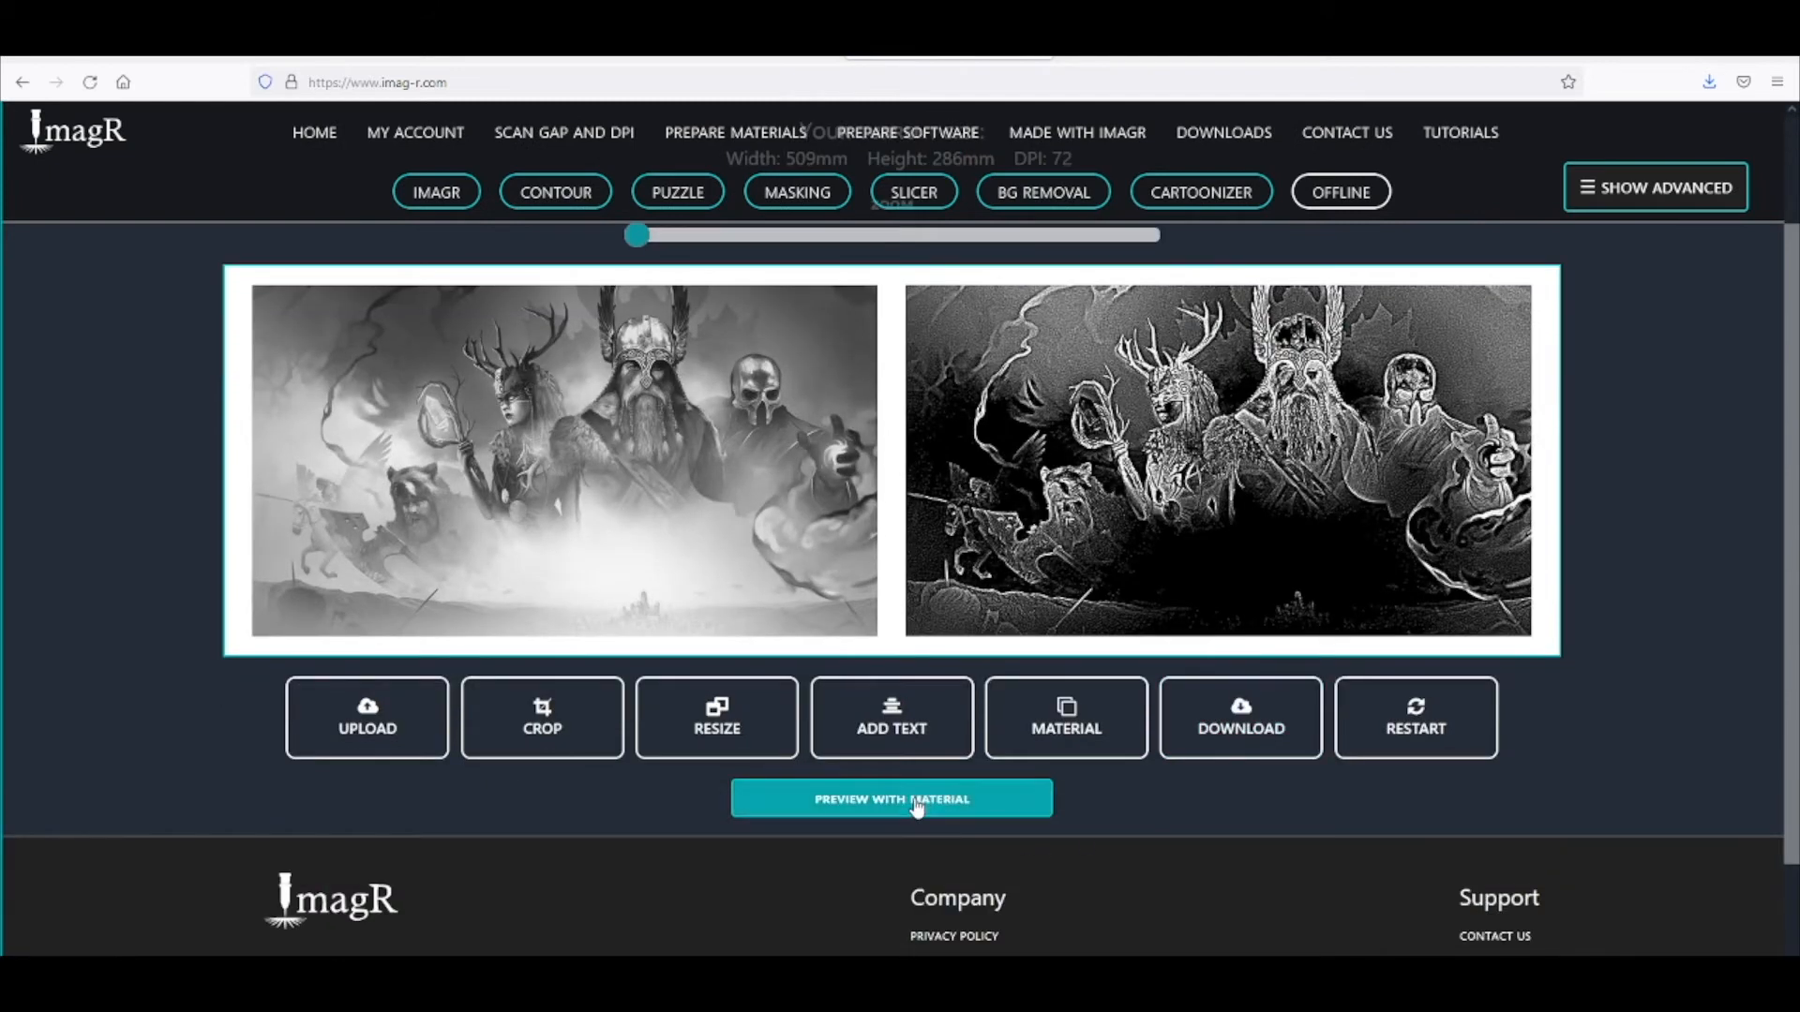
click(891, 798)
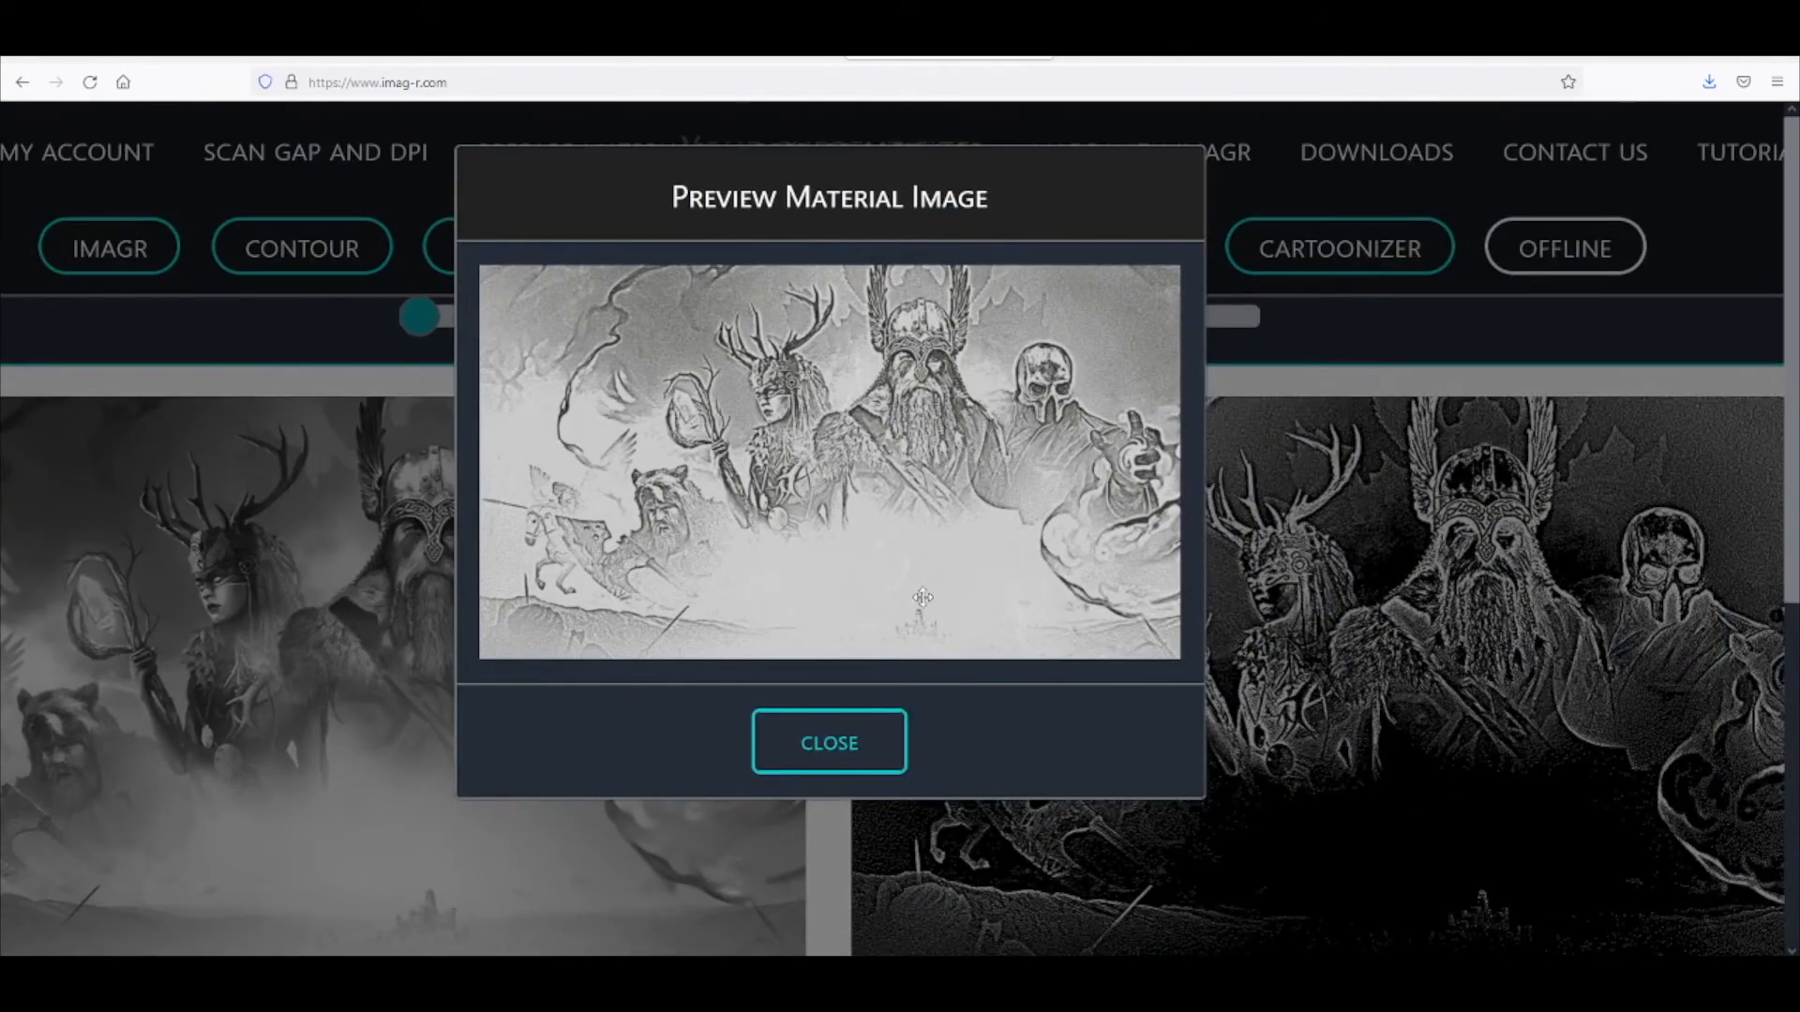
mouse_move(827, 742)
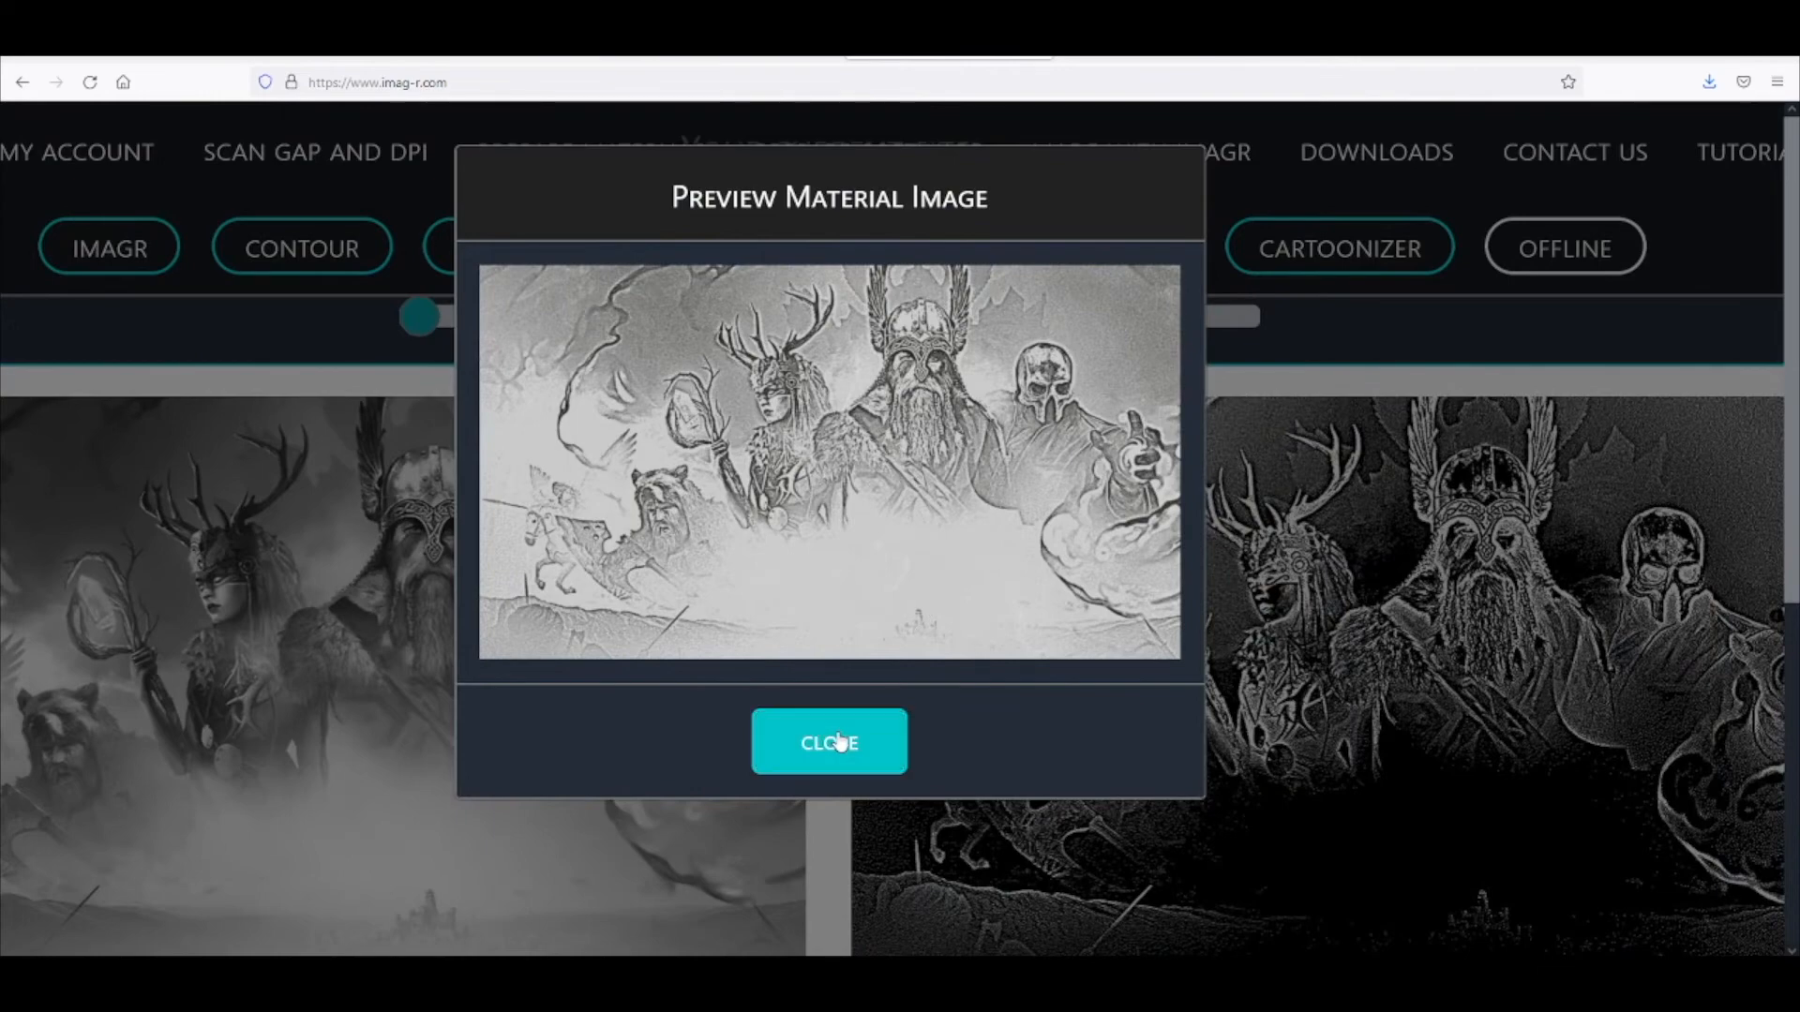
Dismiss the slate preview, switch the material to Leather and preview it on leather textures
click(826, 742)
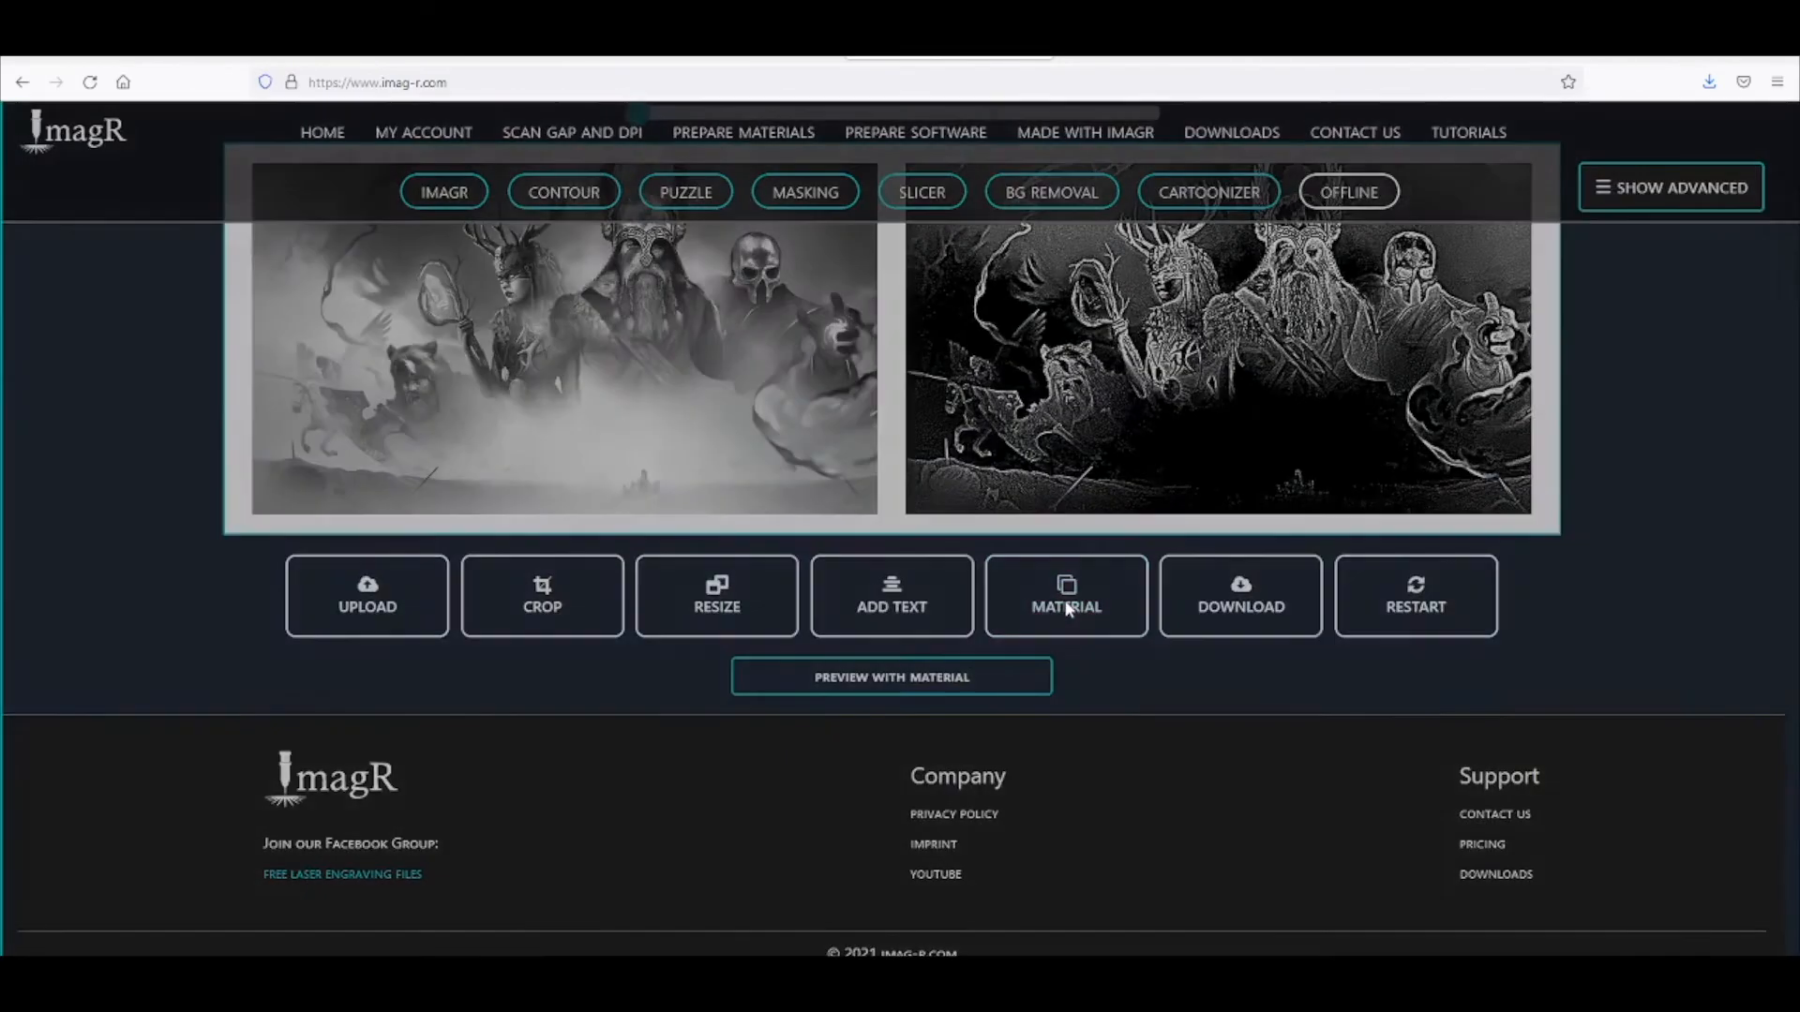
click(1065, 597)
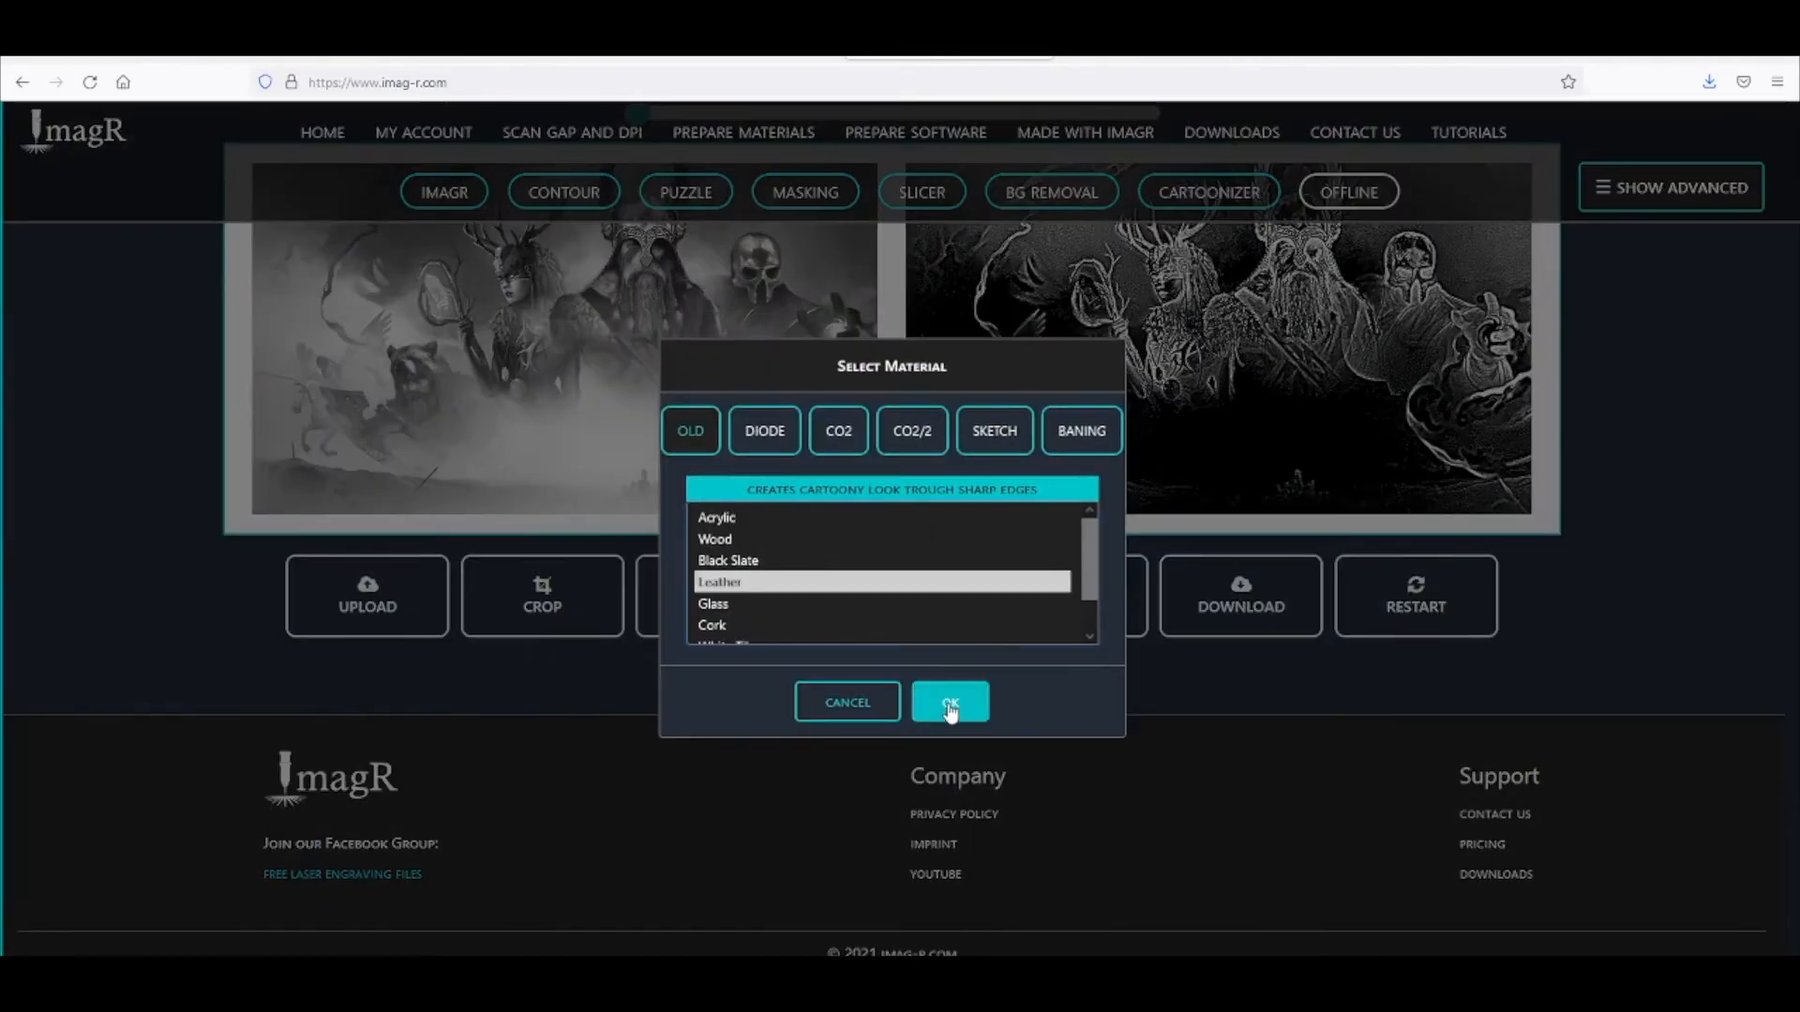
click(949, 701)
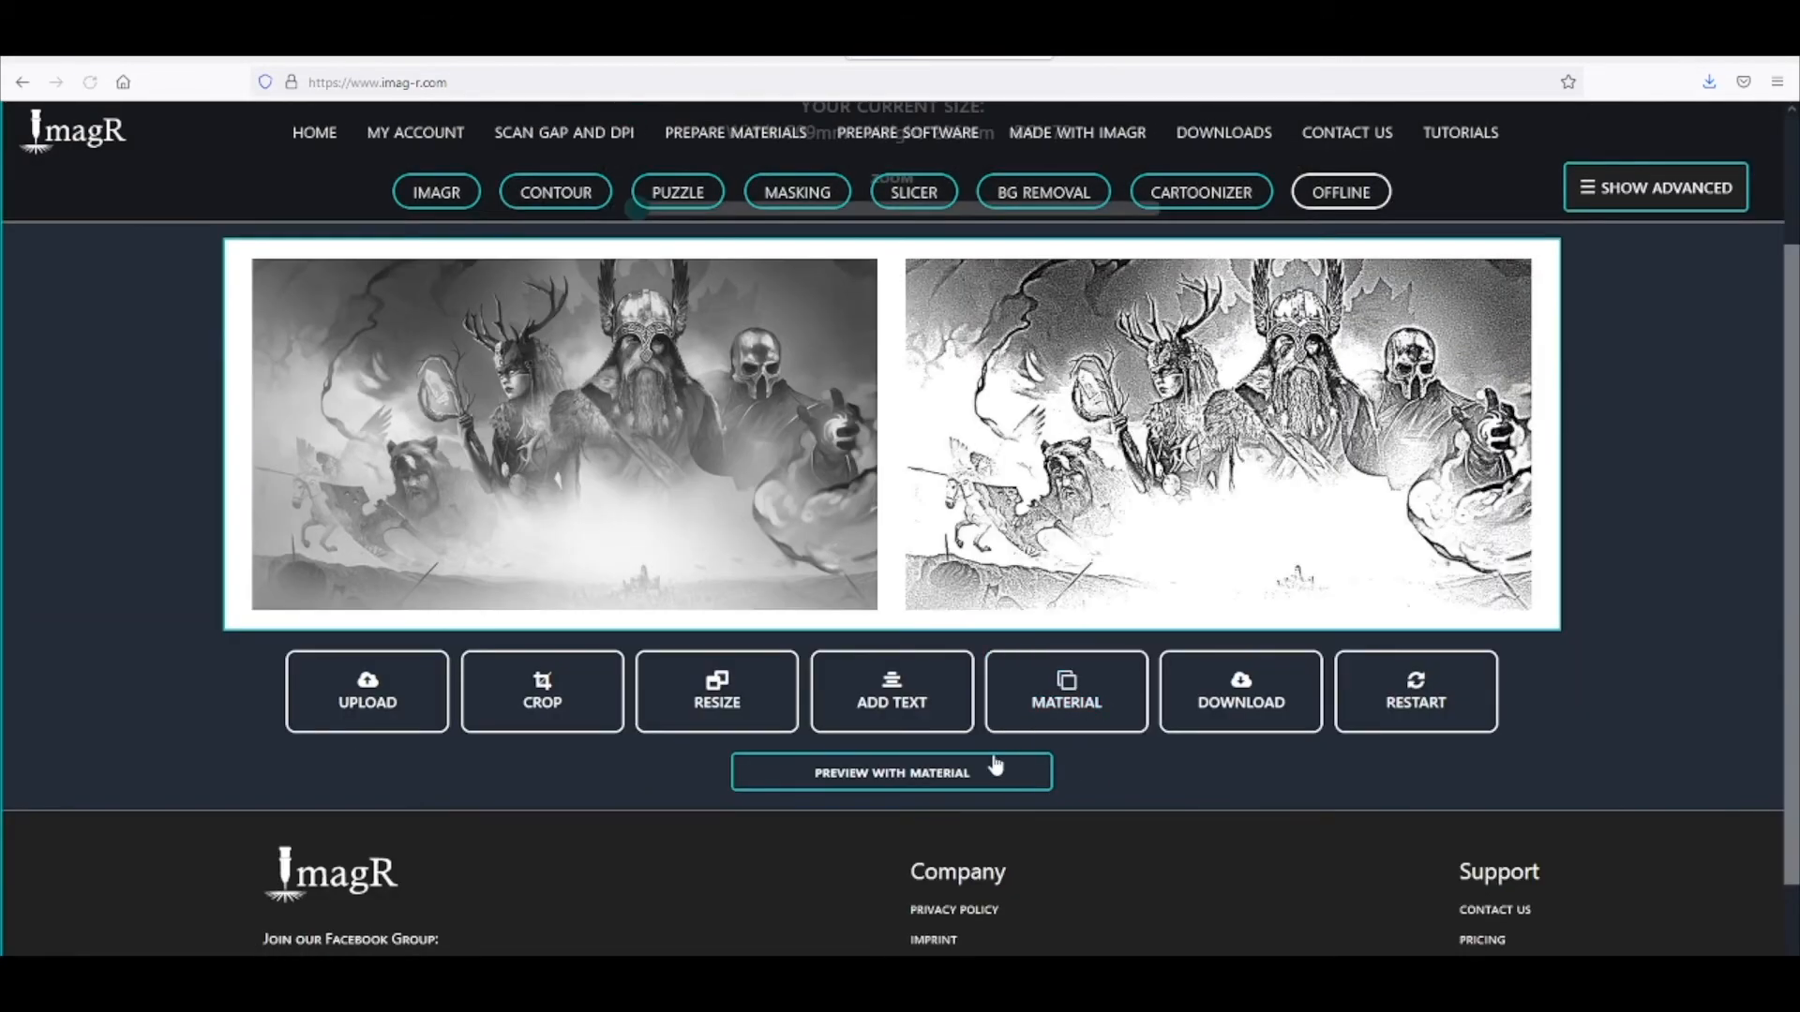
click(890, 771)
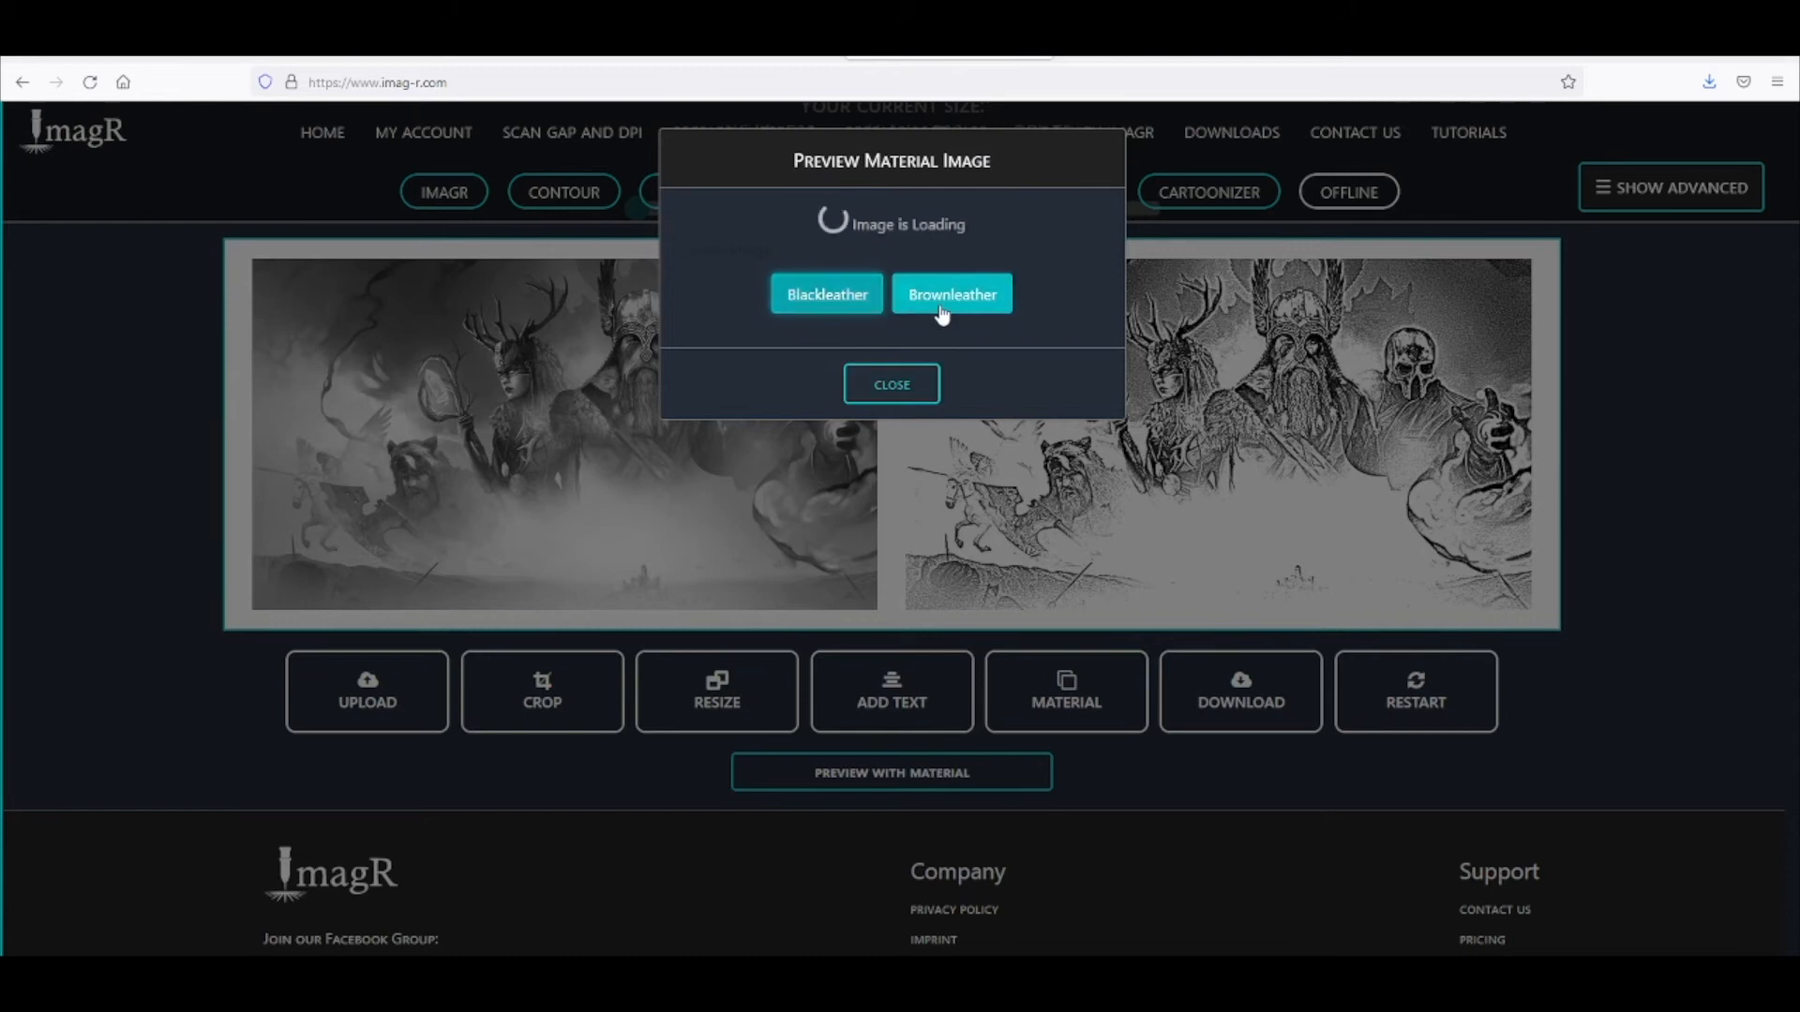